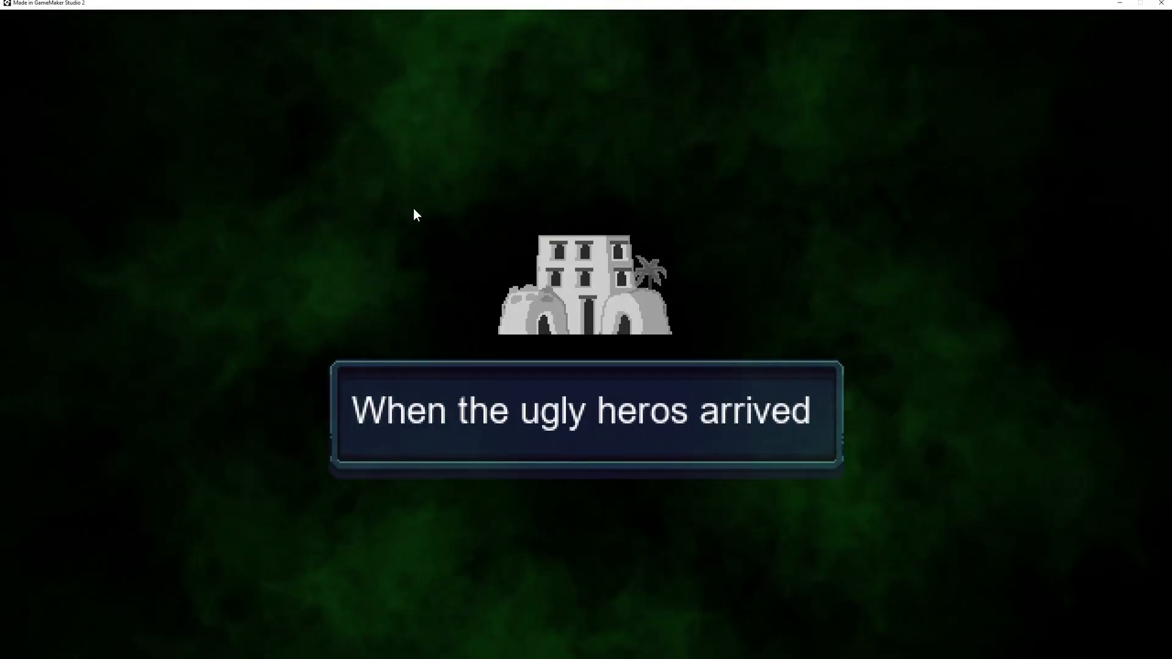
{"action": "mouse_move", "coordinate": [820, 249]}
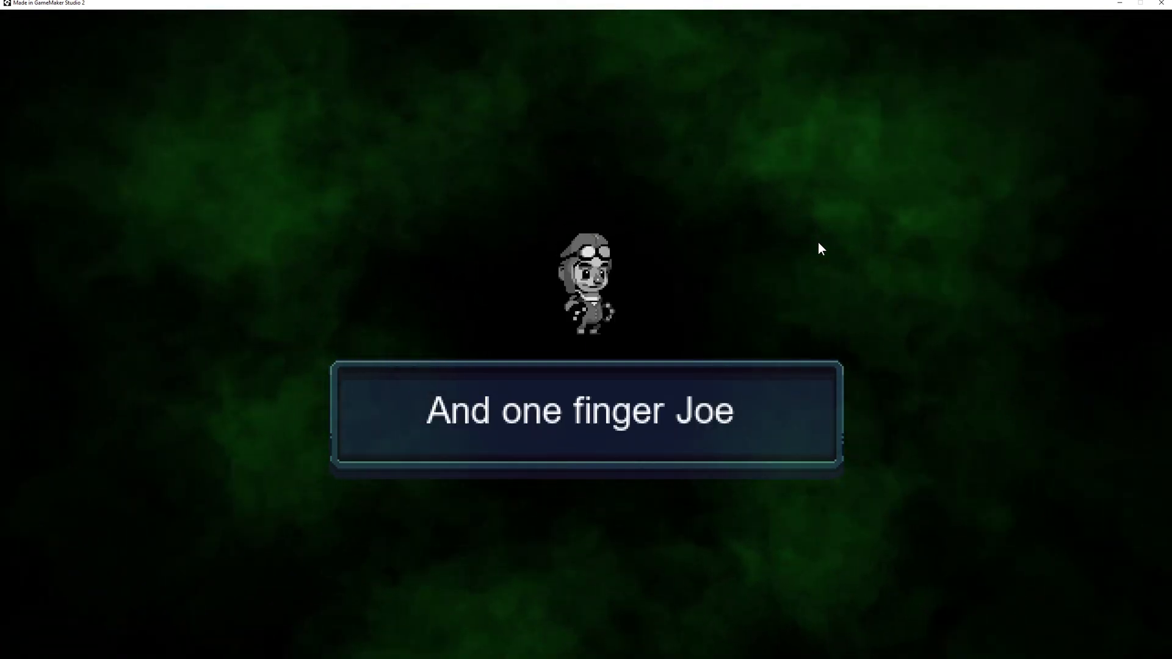
{"action": "mouse_move", "coordinate": [620, 40]}
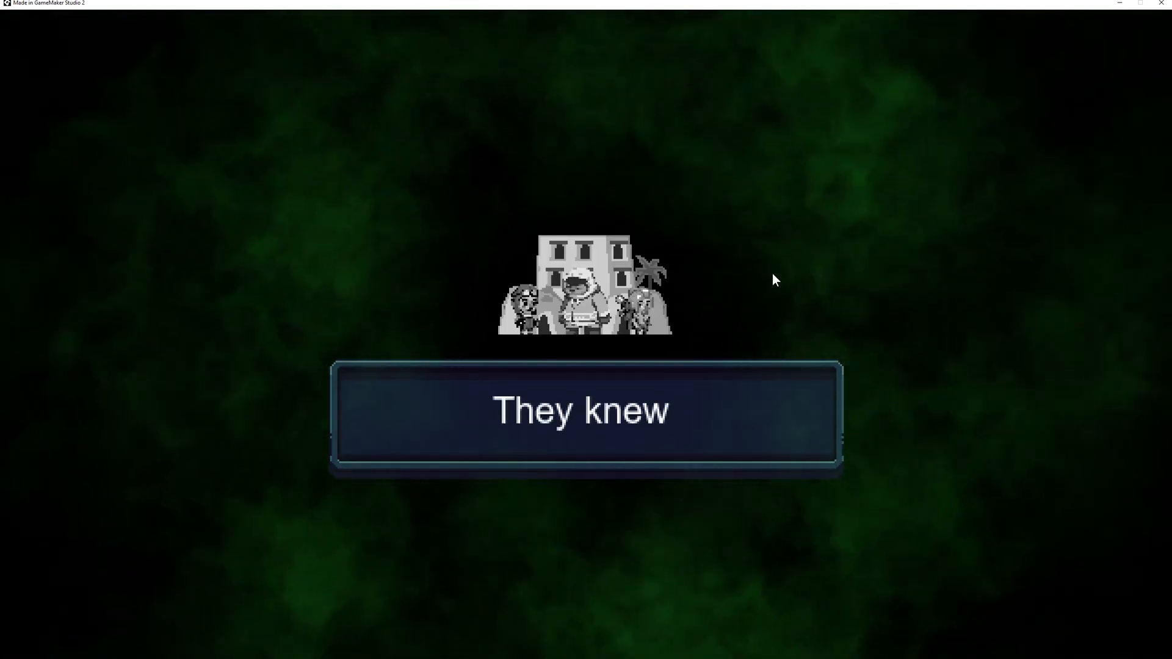
Close the running game and draw red curves sweeping outward from the dialog box on the reference screenshot
{"action": "type", "text": "i"}
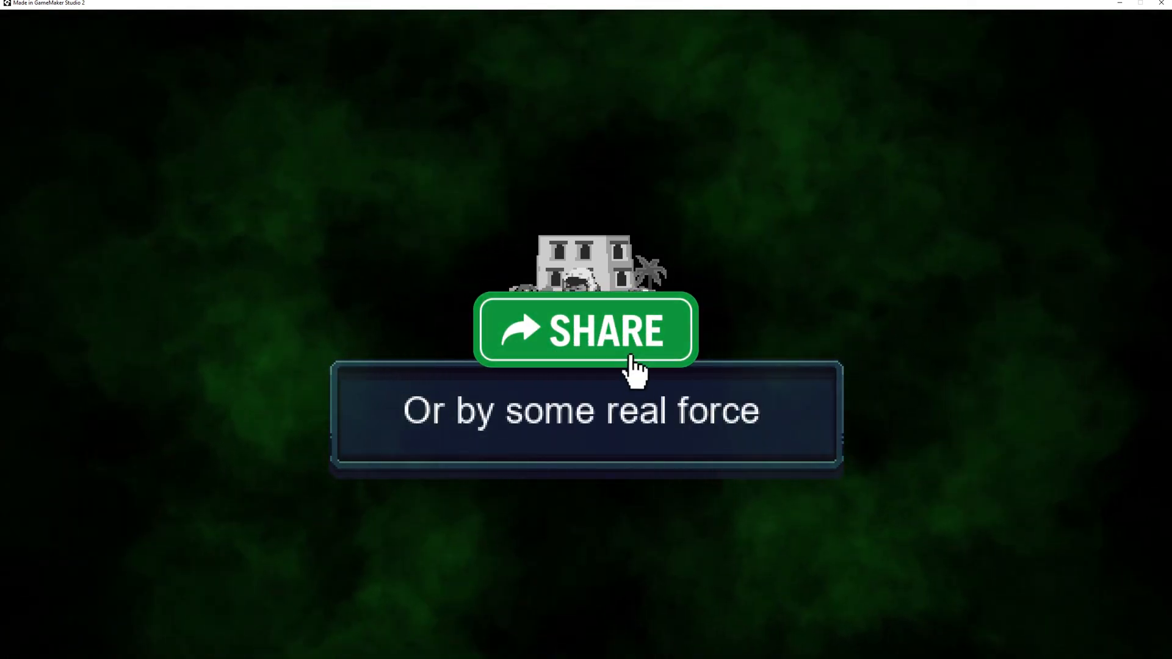
{"action": "left_click", "coordinate": [584, 333]}
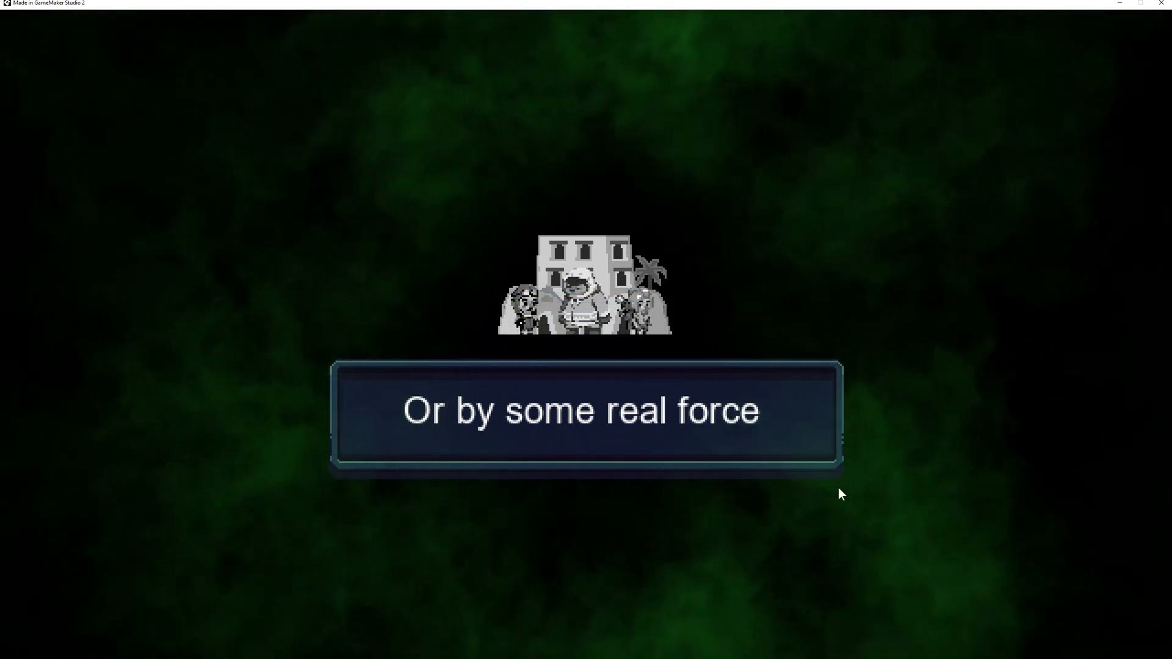
{"action": "mouse_move", "coordinate": [850, 536]}
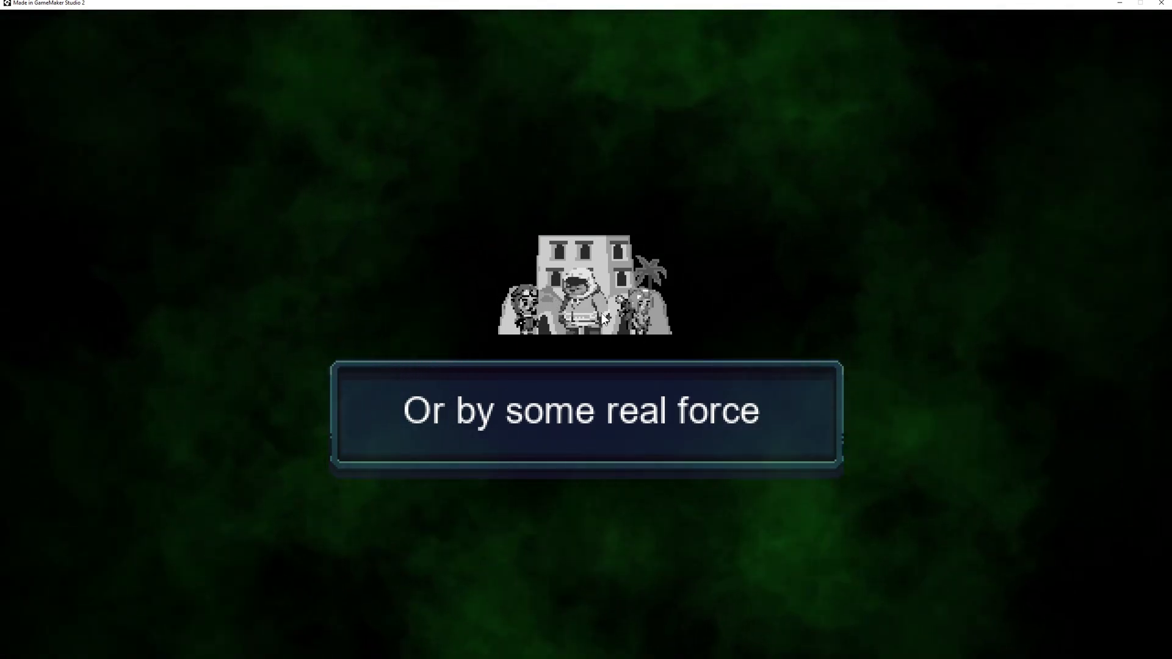
{"action": "mouse_move", "coordinate": [692, 315]}
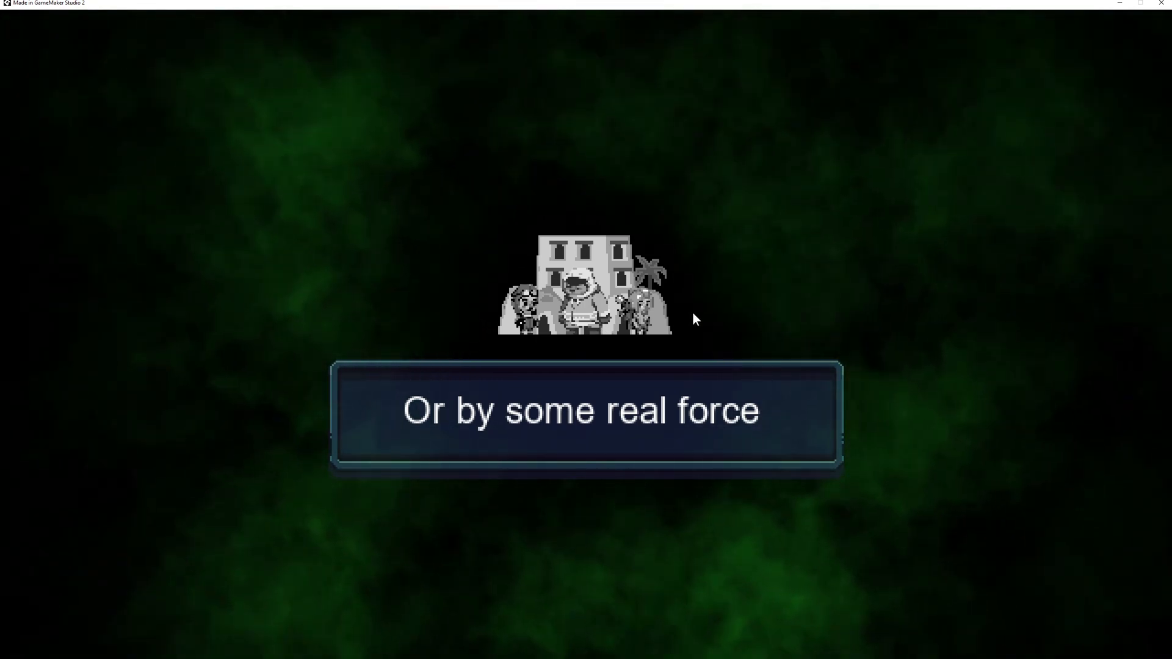
{"action": "mouse_move", "coordinate": [311, 196]}
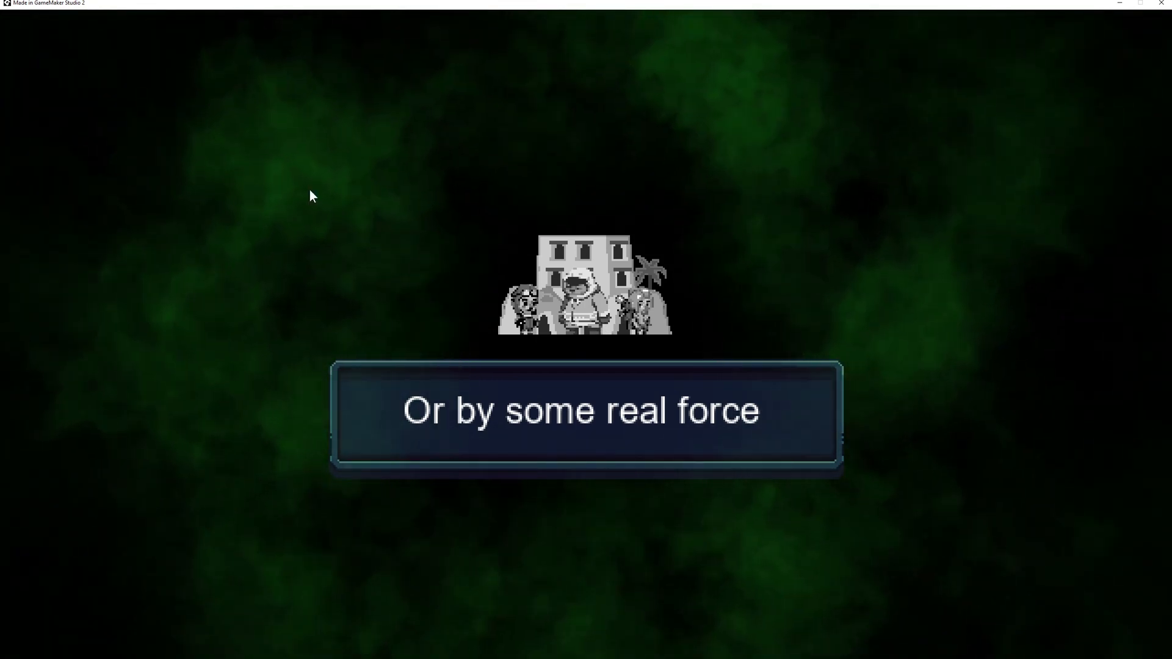
{"action": "mouse_move", "coordinate": [1143, 36]}
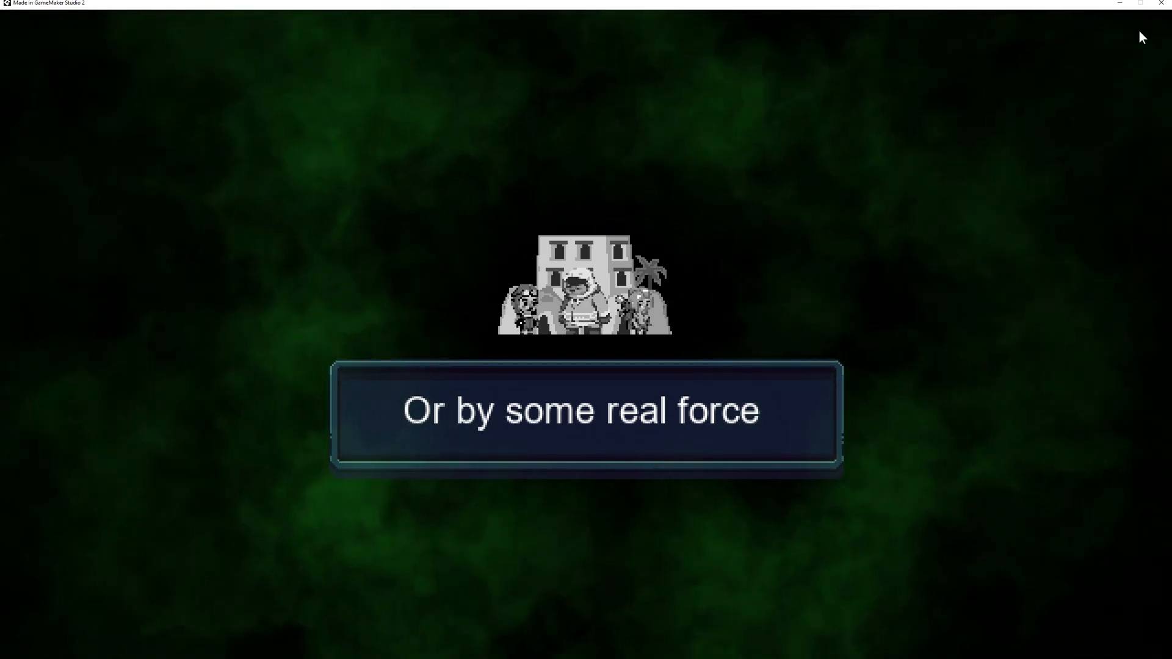
{"action": "mouse_move", "coordinate": [1164, 5]}
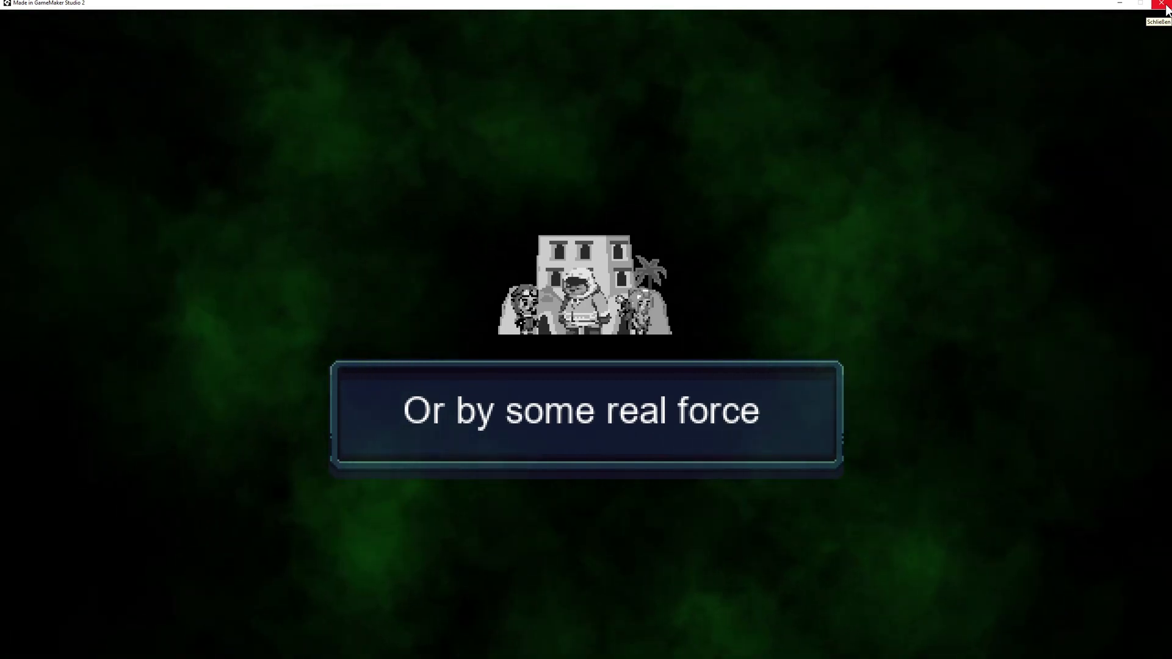
{"action": "left_click", "coordinate": [1162, 5]}
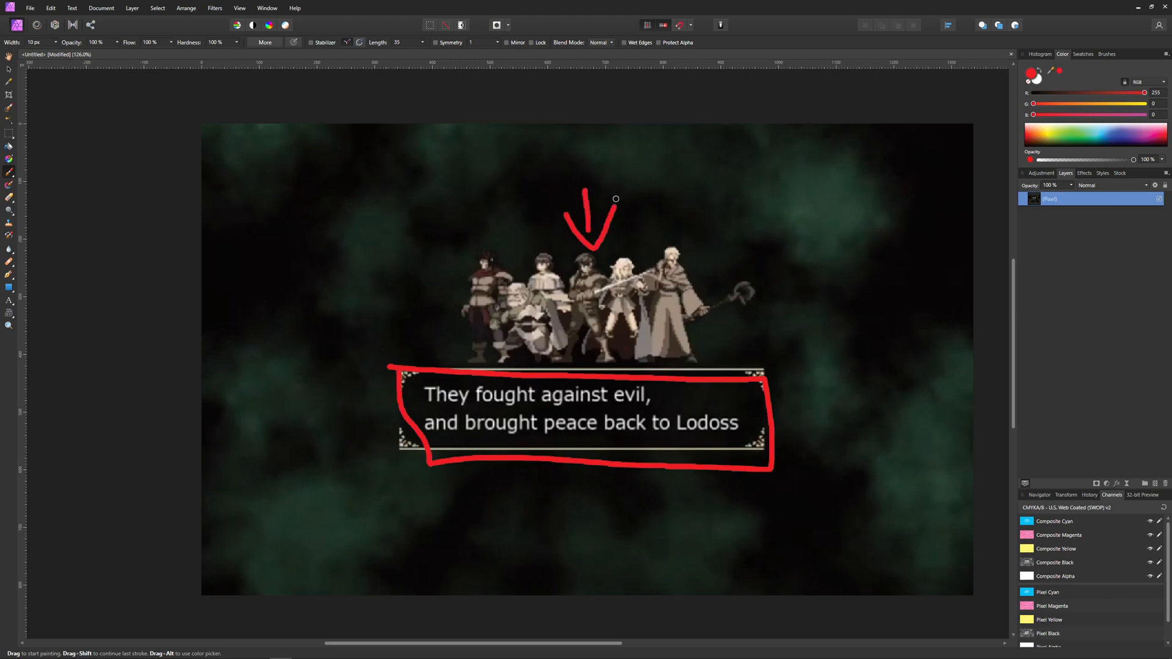
{"action": "mouse_move", "coordinate": [286, 267]}
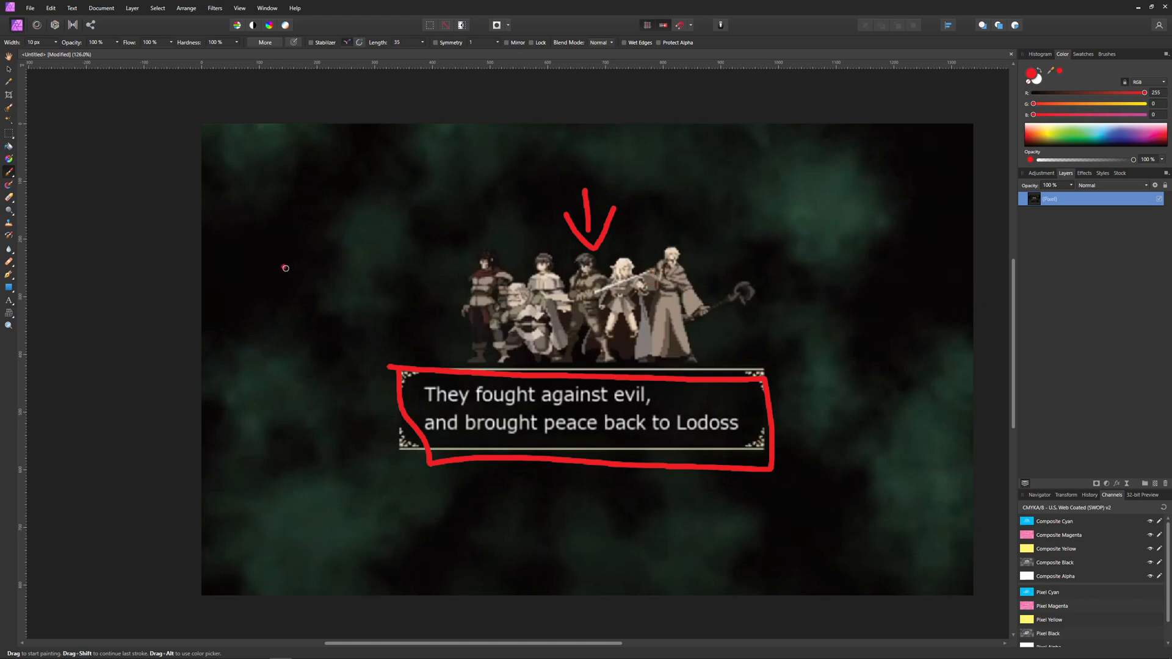
{"action": "mouse_move", "coordinate": [584, 379]}
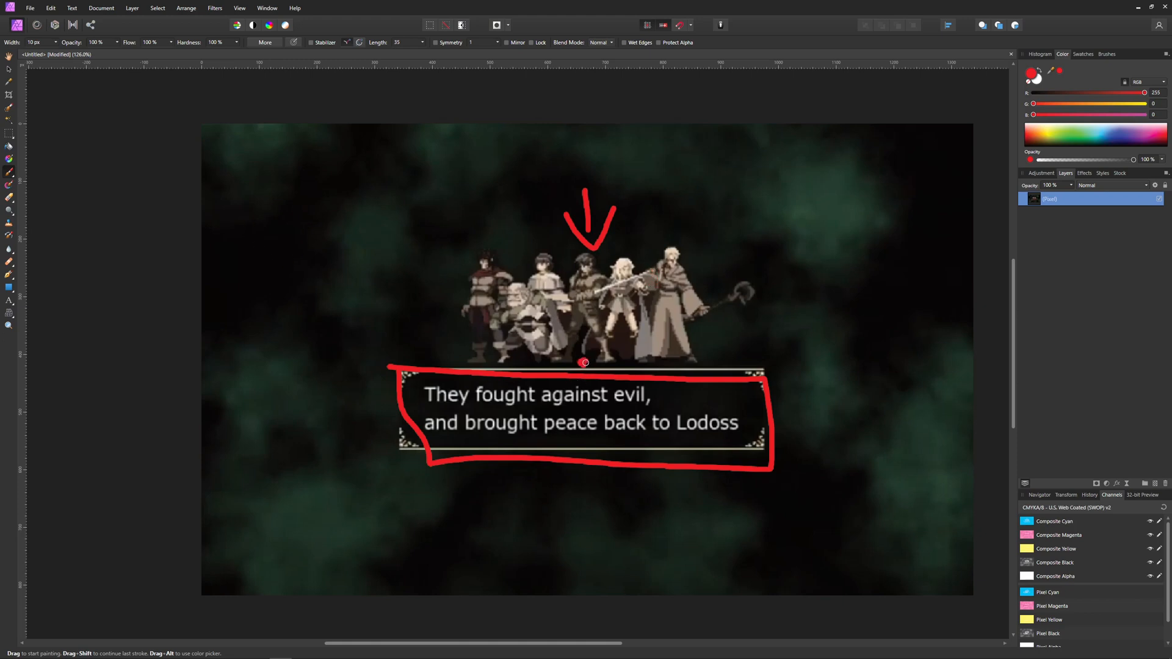
{"action": "left_click_drag", "start_coordinate": [385, 269], "coordinate": [587, 366]}
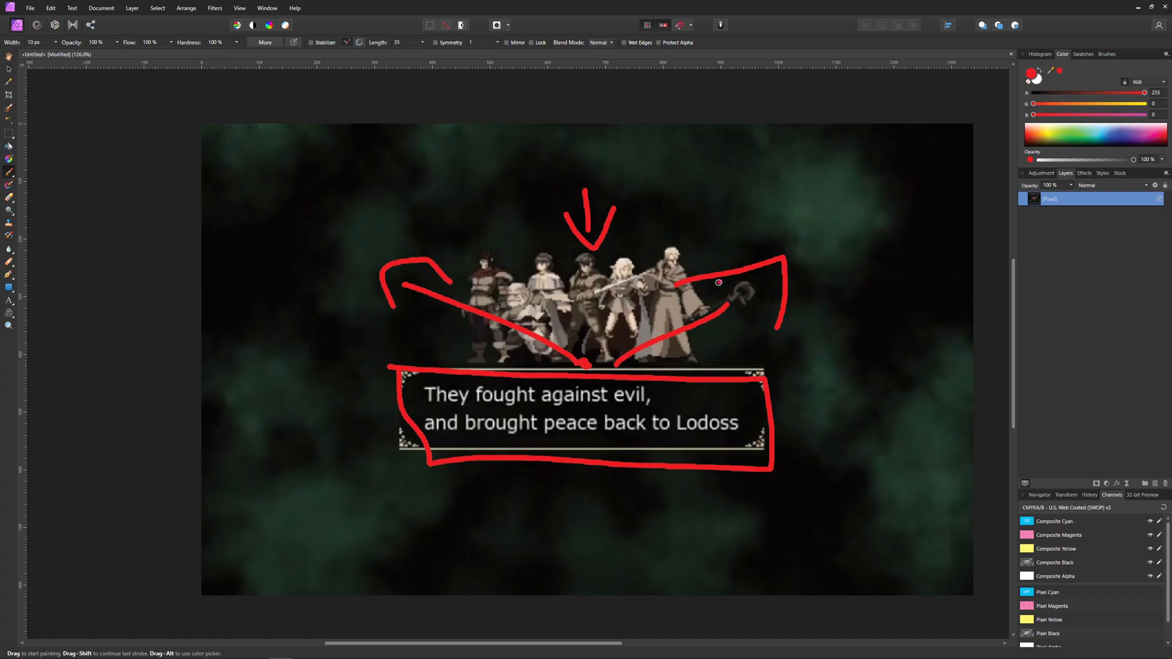
{"action": "mouse_move", "coordinate": [857, 190]}
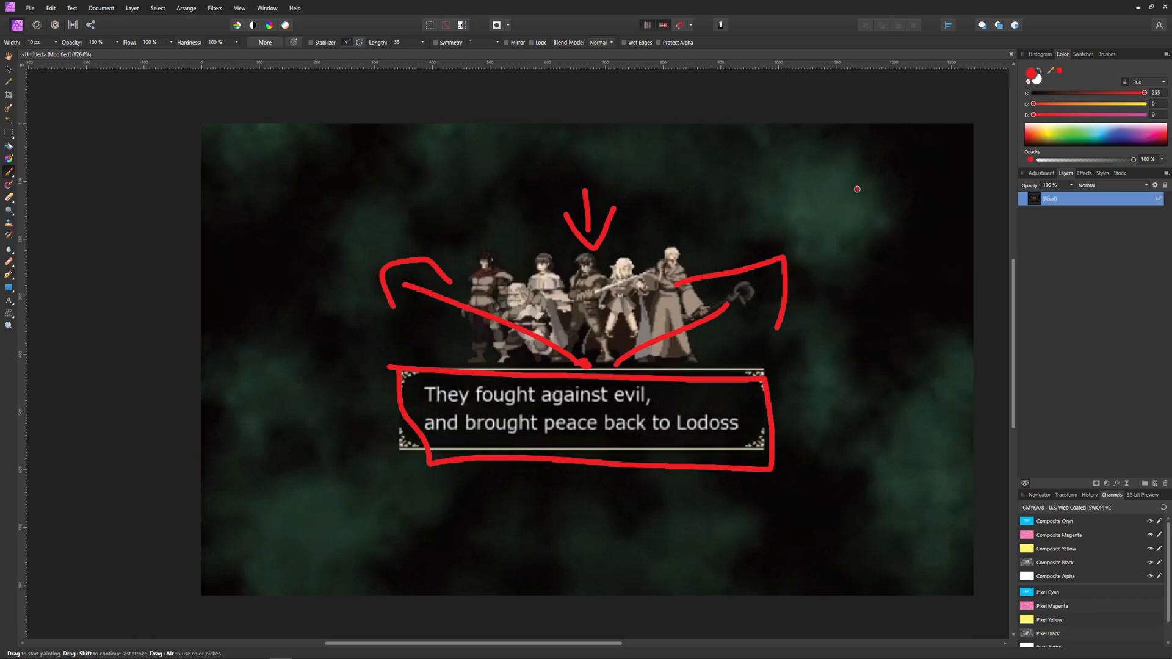
{"action": "mouse_move", "coordinate": [854, 190]}
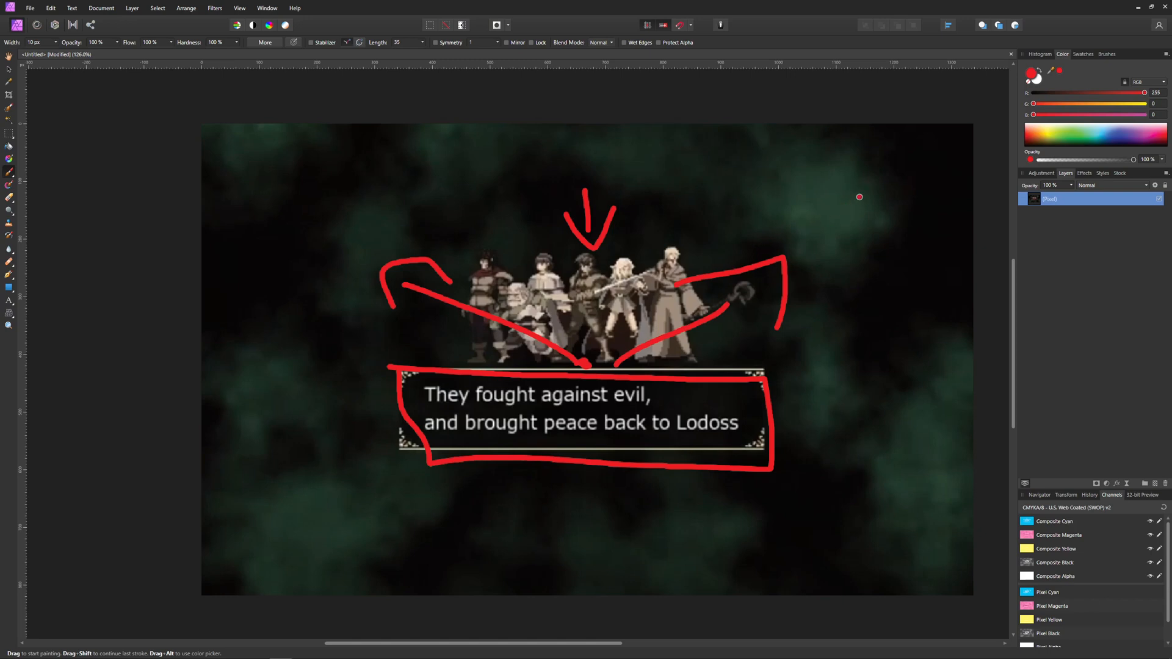
{"action": "mouse_move", "coordinate": [827, 213]}
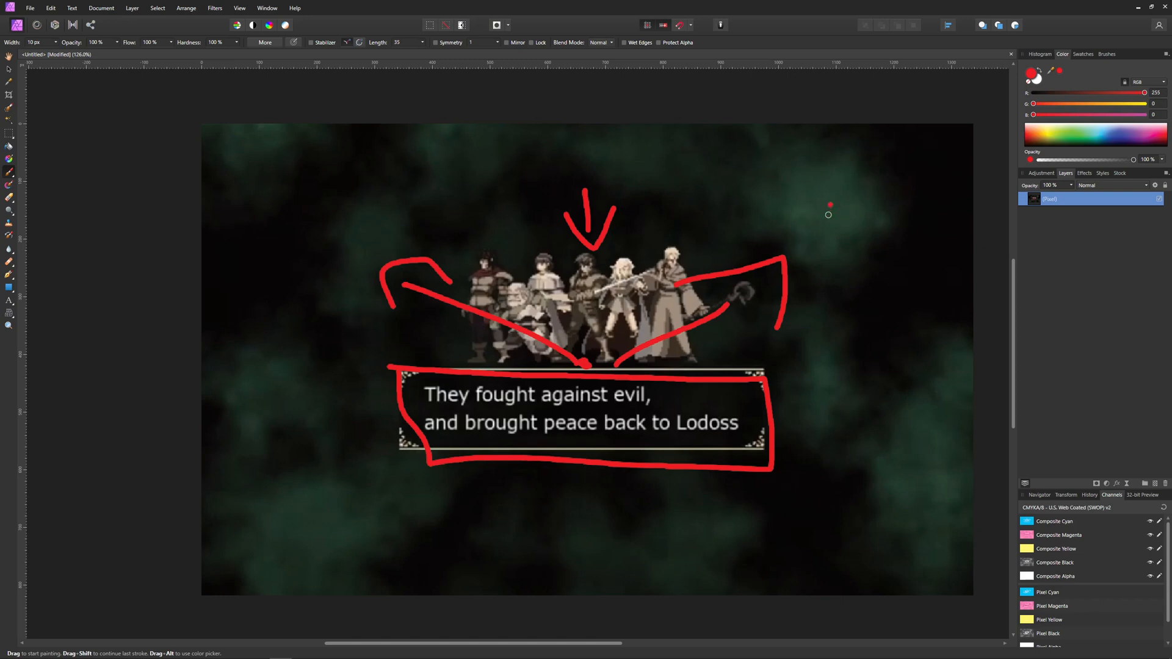
{"action": "mouse_move", "coordinate": [906, 272]}
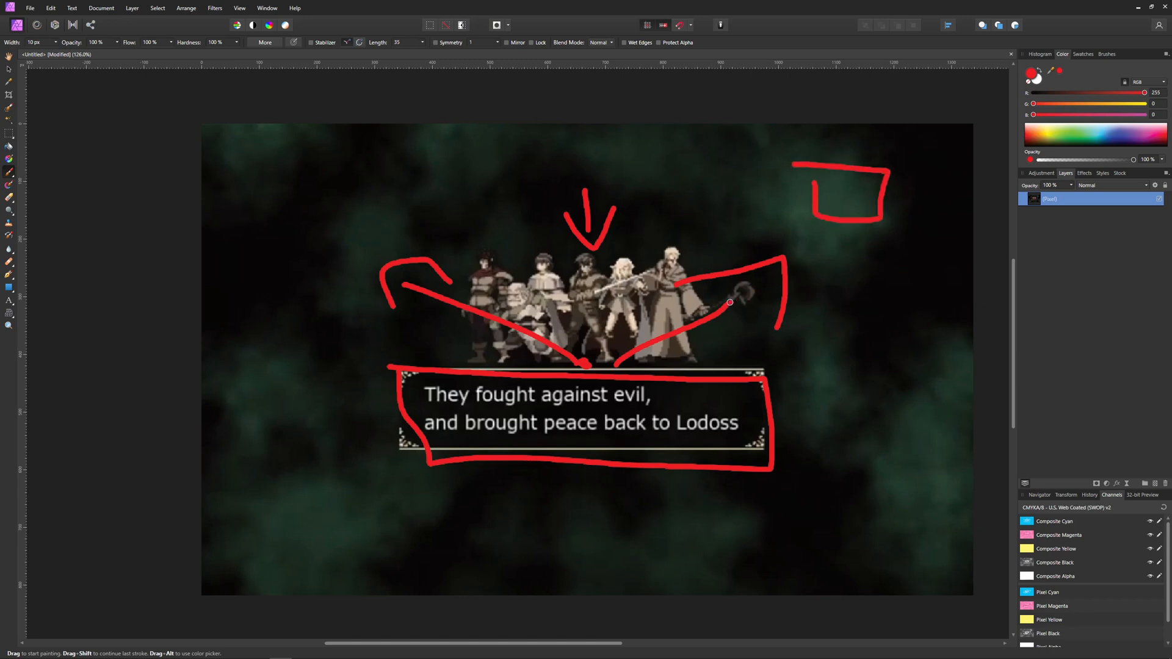
{"action": "mouse_move", "coordinate": [893, 157]}
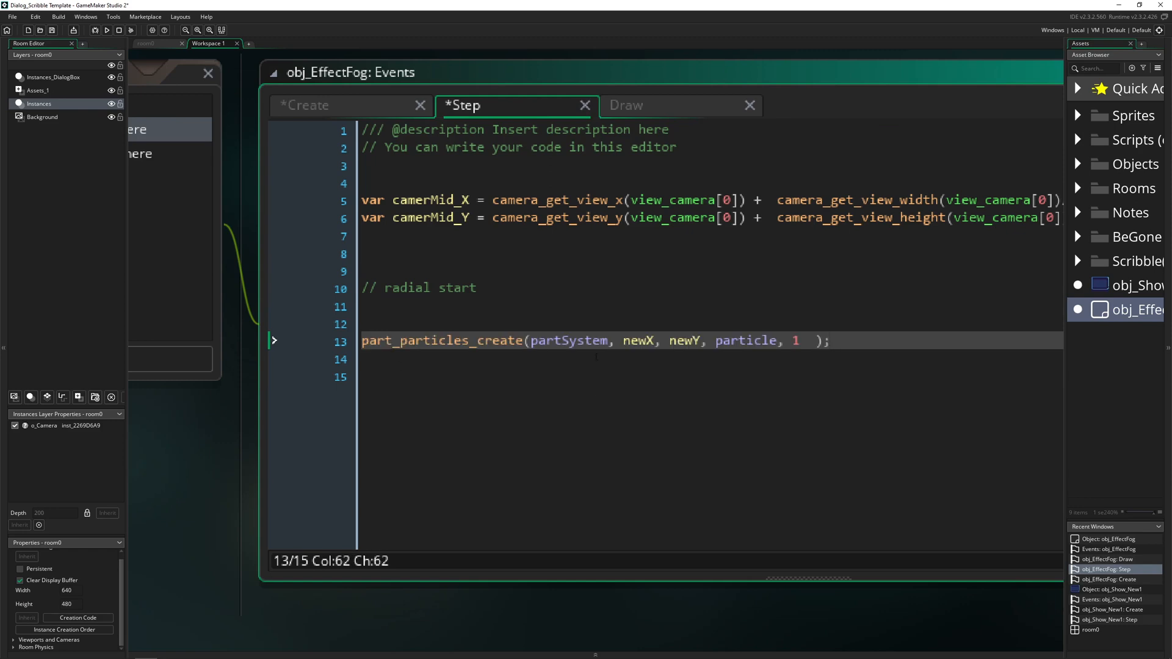
Remove the first part_type_color_rgb line so only the 19, 113, 19 green remains in obj_EffectFog's Create code
{"action": "left_click", "coordinate": [311, 105]}
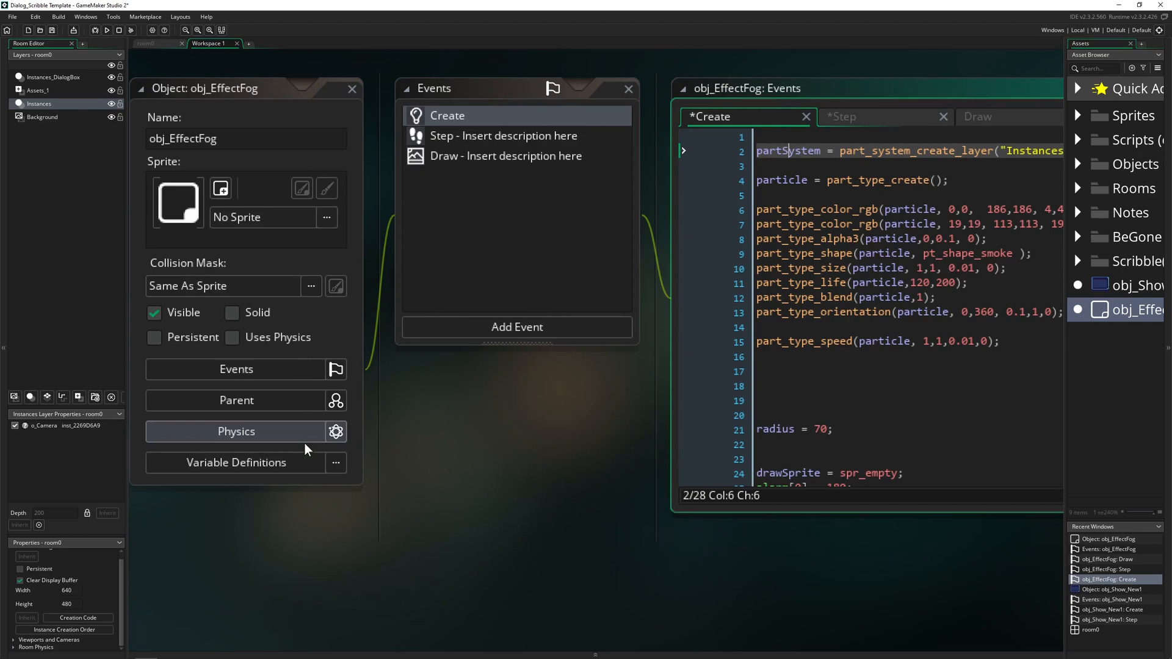
{"action": "left_click", "coordinate": [351, 88]}
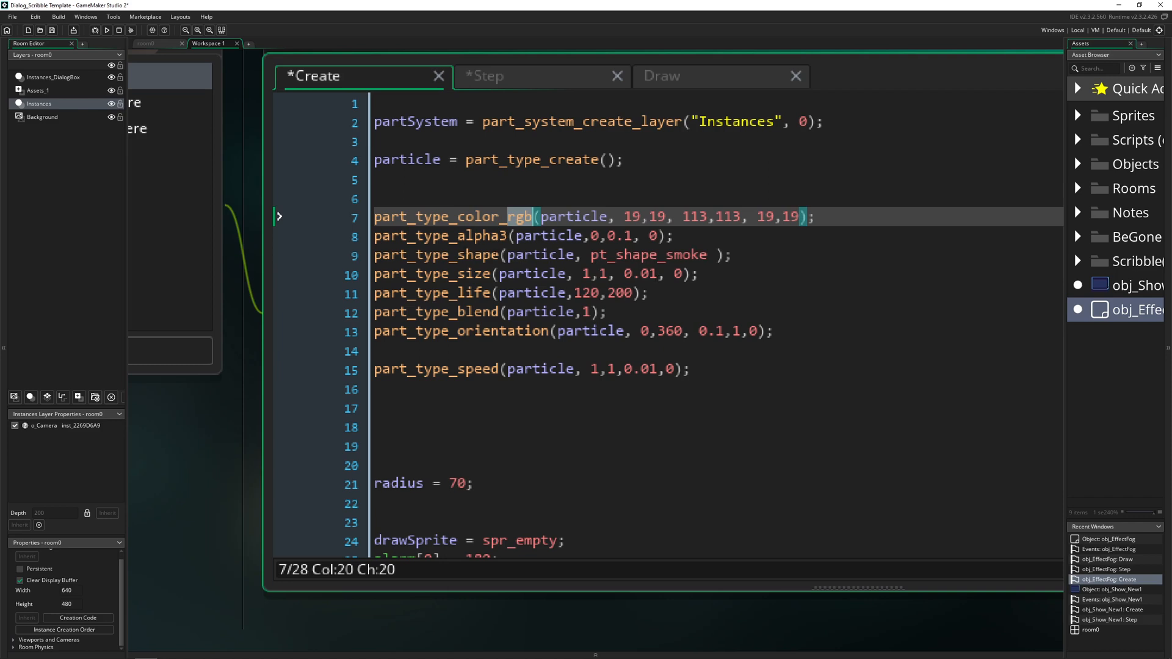
Edit the particle alpha, lifetime and speed lines, ending with a new line after part_type_speed
{"action": "left_click", "coordinate": [595, 237]}
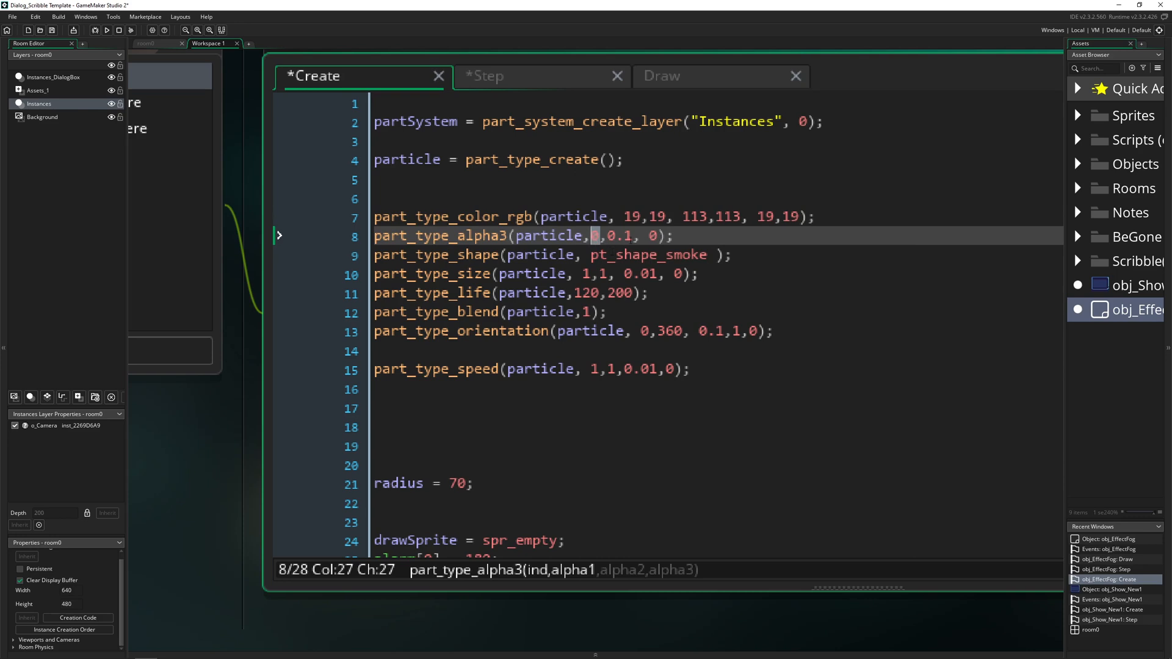
{"action": "type", "text": "0"}
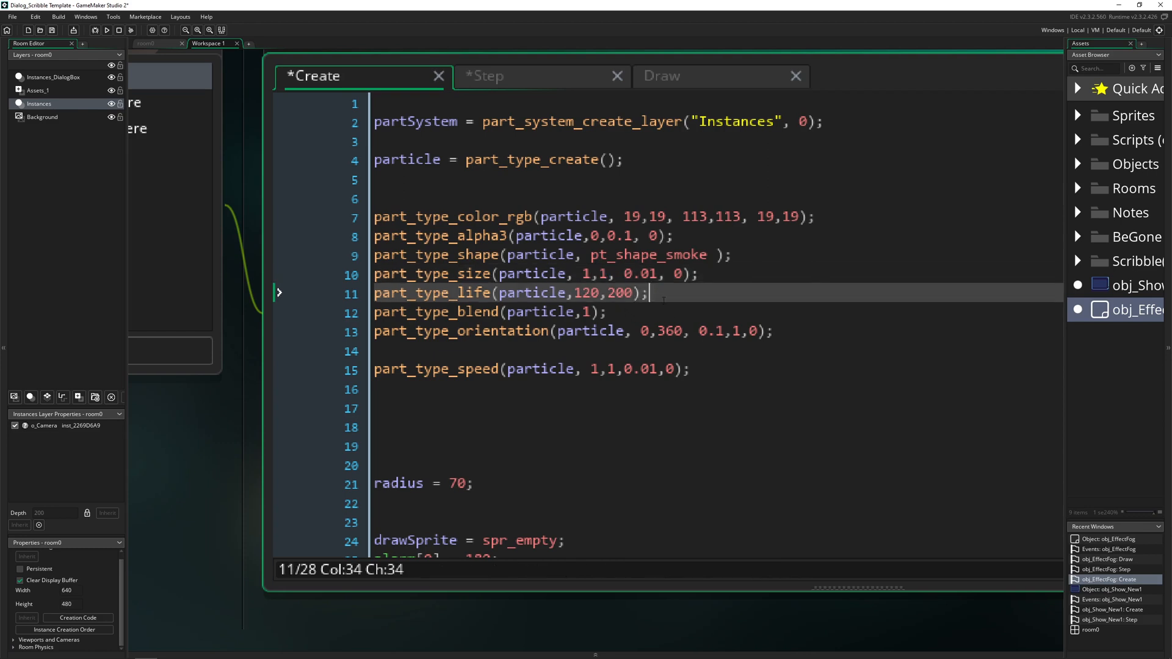
{"action": "left_click", "coordinate": [608, 313]}
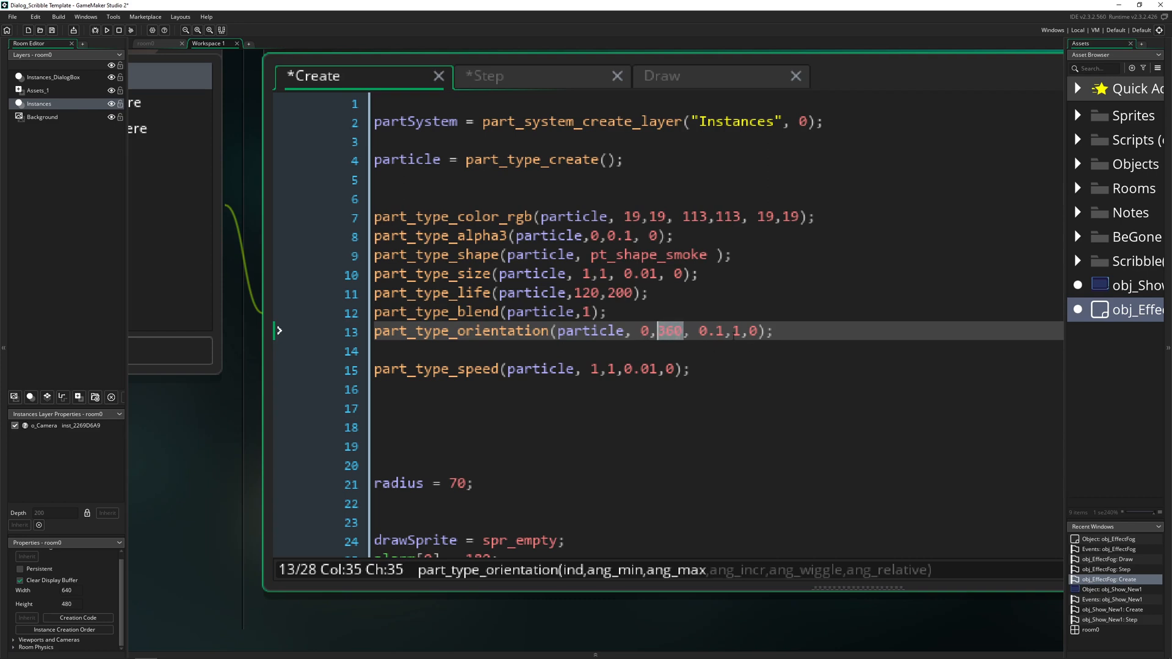
{"action": "left_click", "coordinate": [691, 368]}
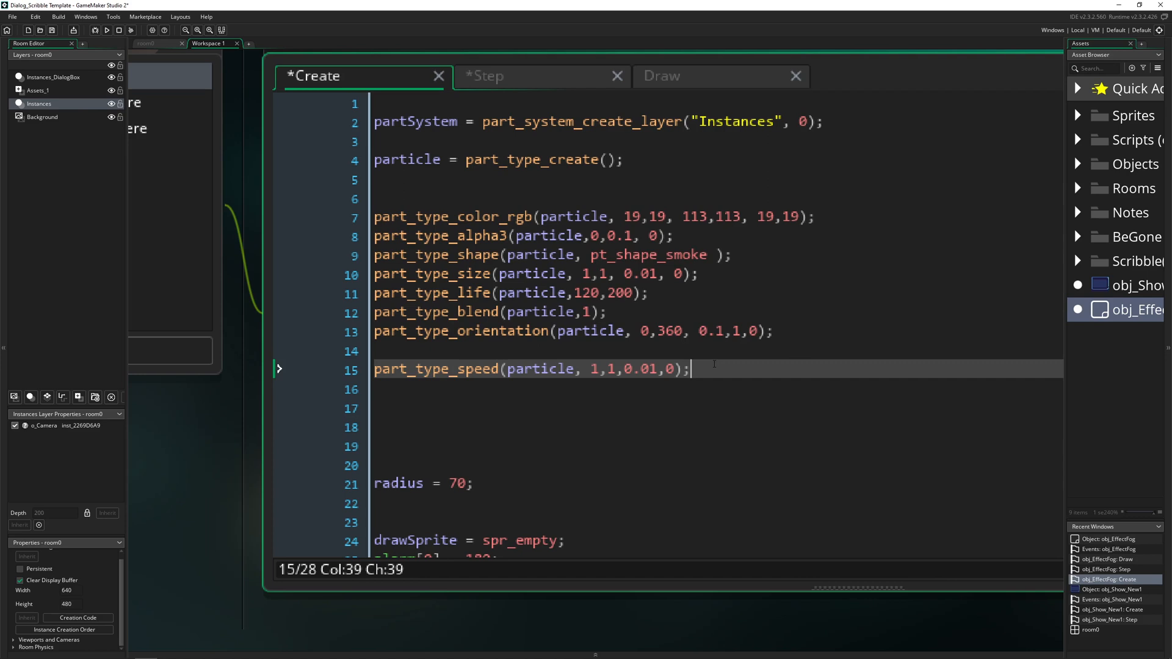
{"action": "left_click", "coordinate": [735, 330]}
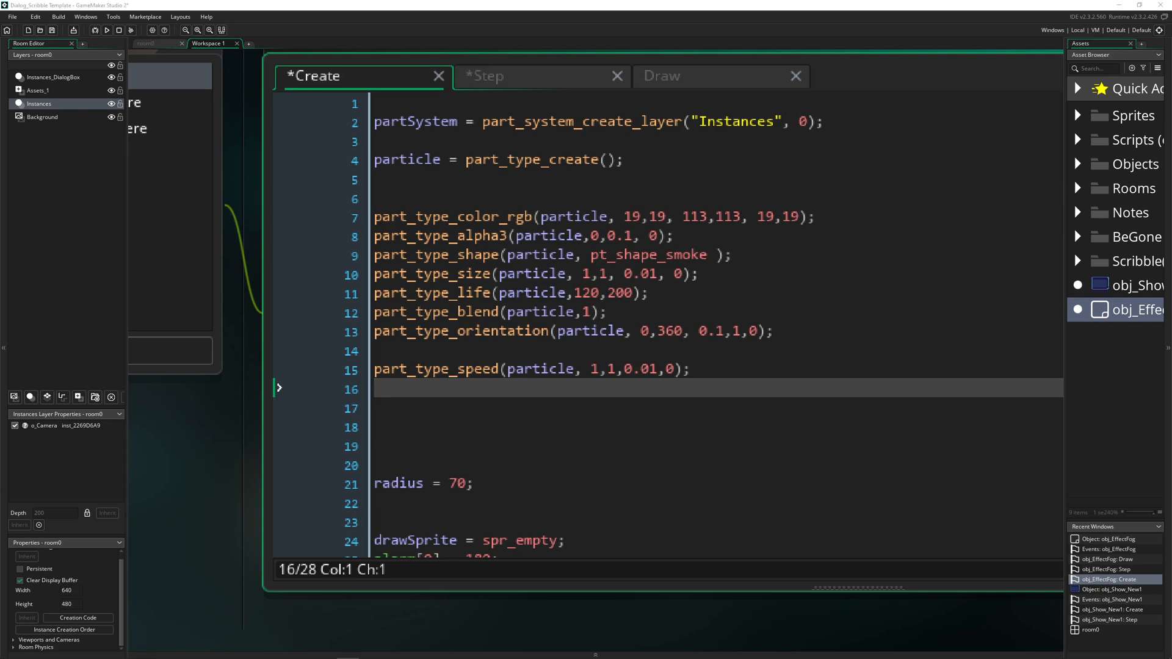
Add a part_type_direction line, set part_type_life to 200,240, and switch to the Step event
{"action": "type", "text": "part_type_direction(particle,direct,direct,0,0);"}
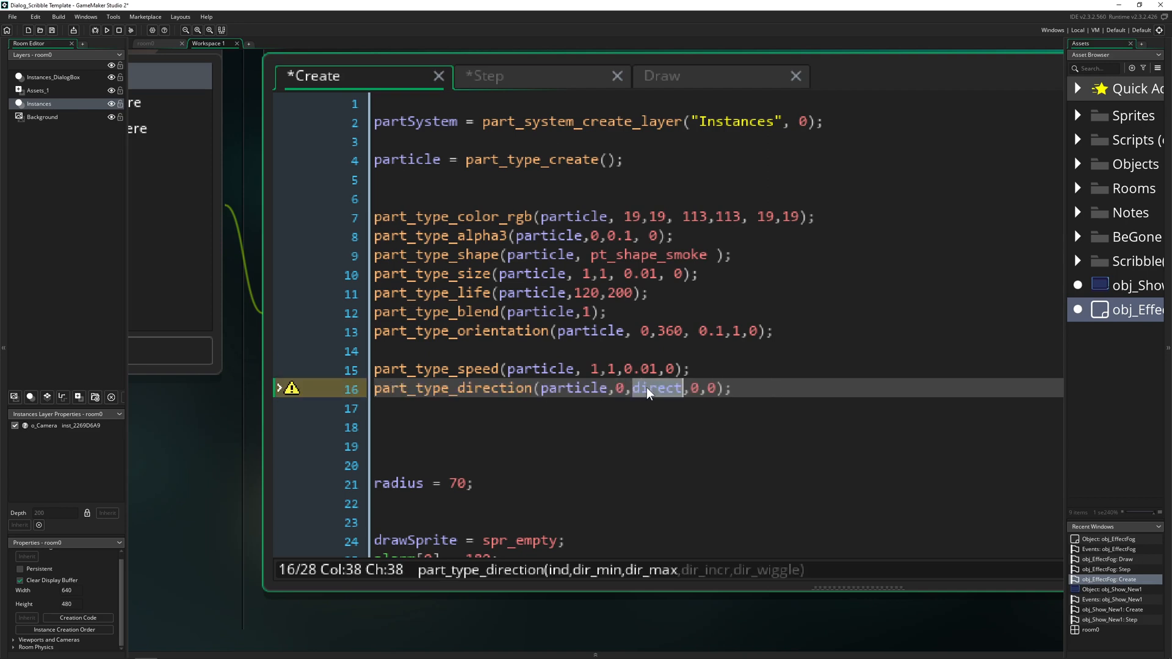
{"action": "type", "text": "3"}
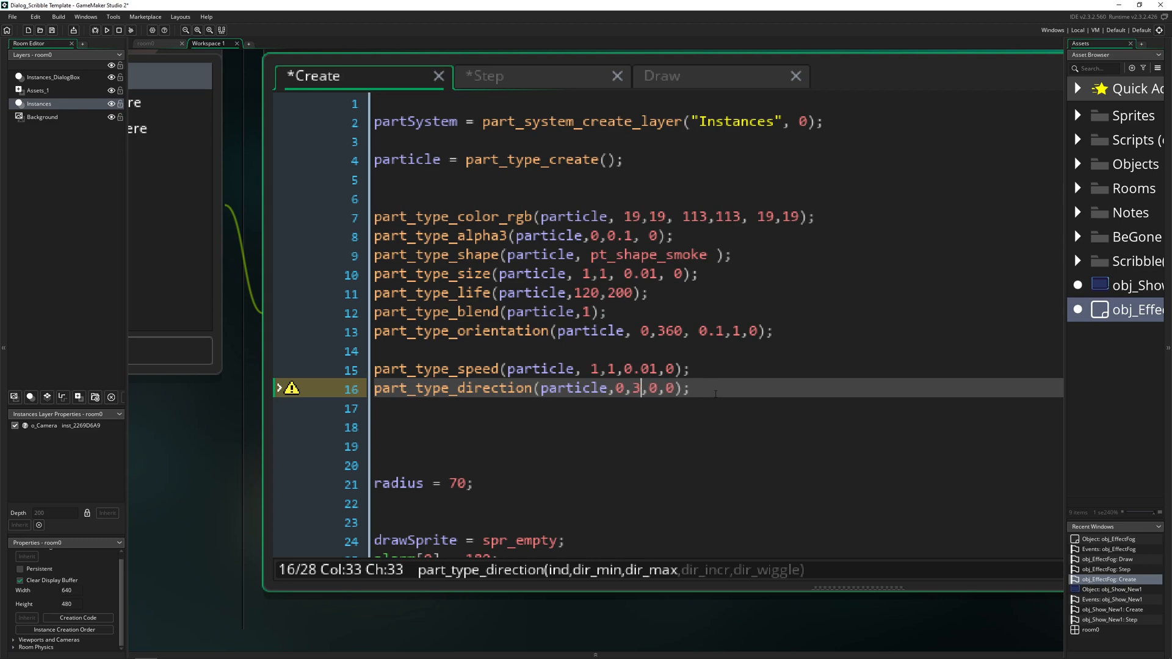
{"action": "type", "text": "60"}
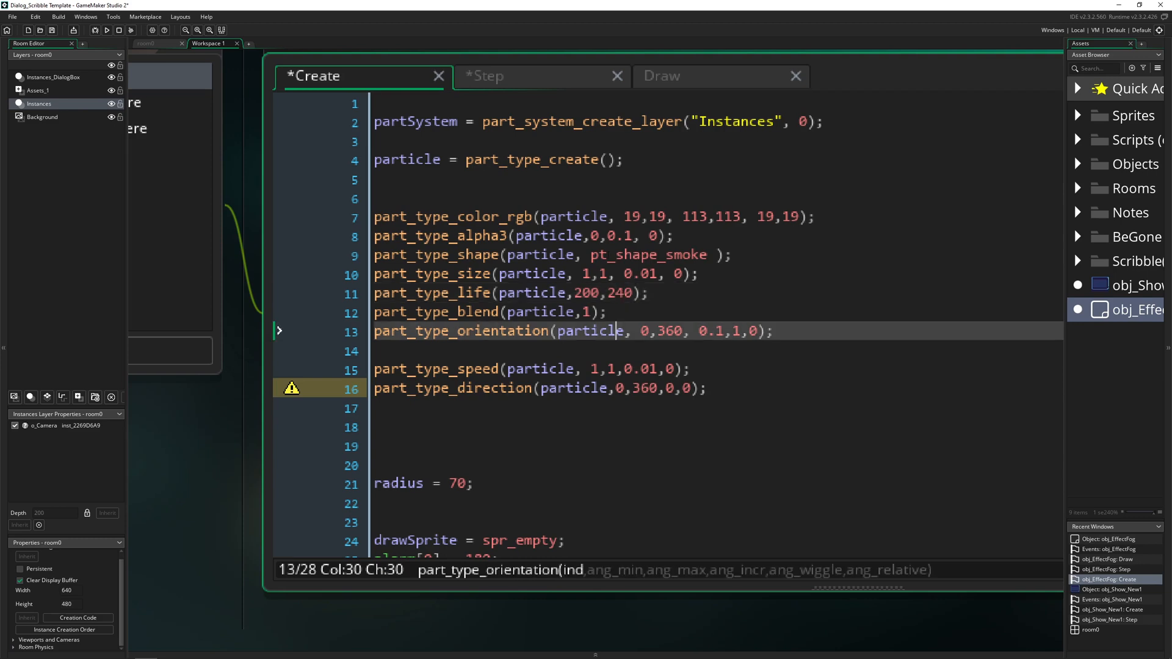
{"action": "left_click", "coordinate": [486, 76]}
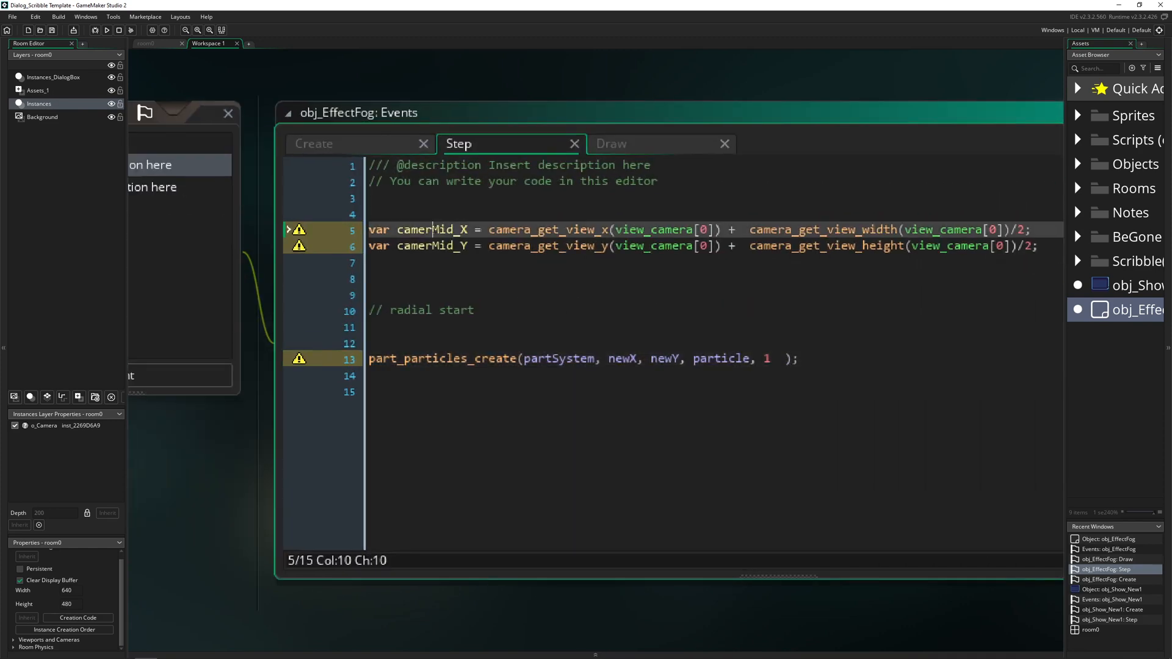
Replace newX and newY in part_particles_create with camerMid_X and camerMid_Y, then run the game
{"action": "left_click", "coordinate": [153, 44]}
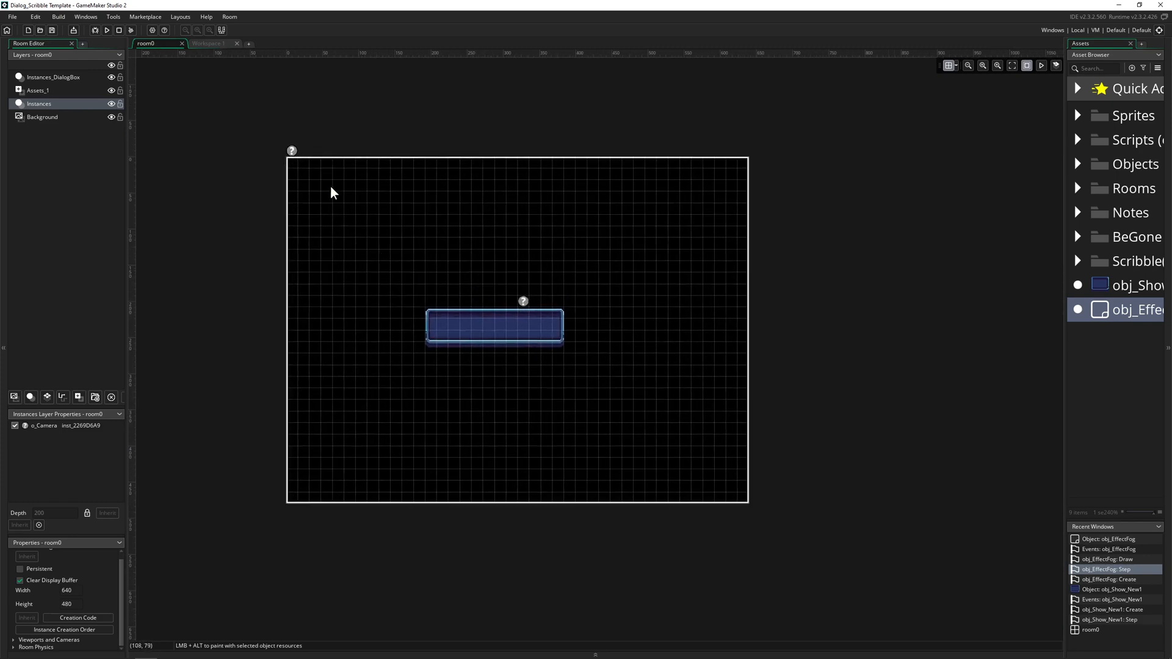
{"action": "mouse_move", "coordinate": [286, 165]}
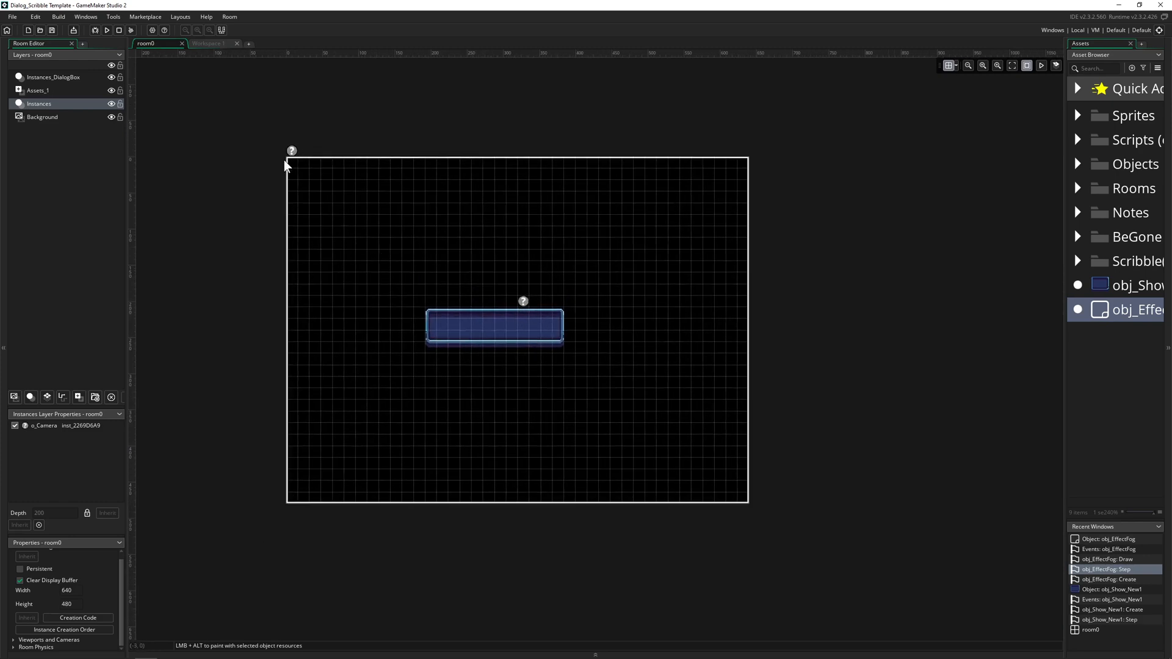
{"action": "mouse_move", "coordinate": [381, 161]}
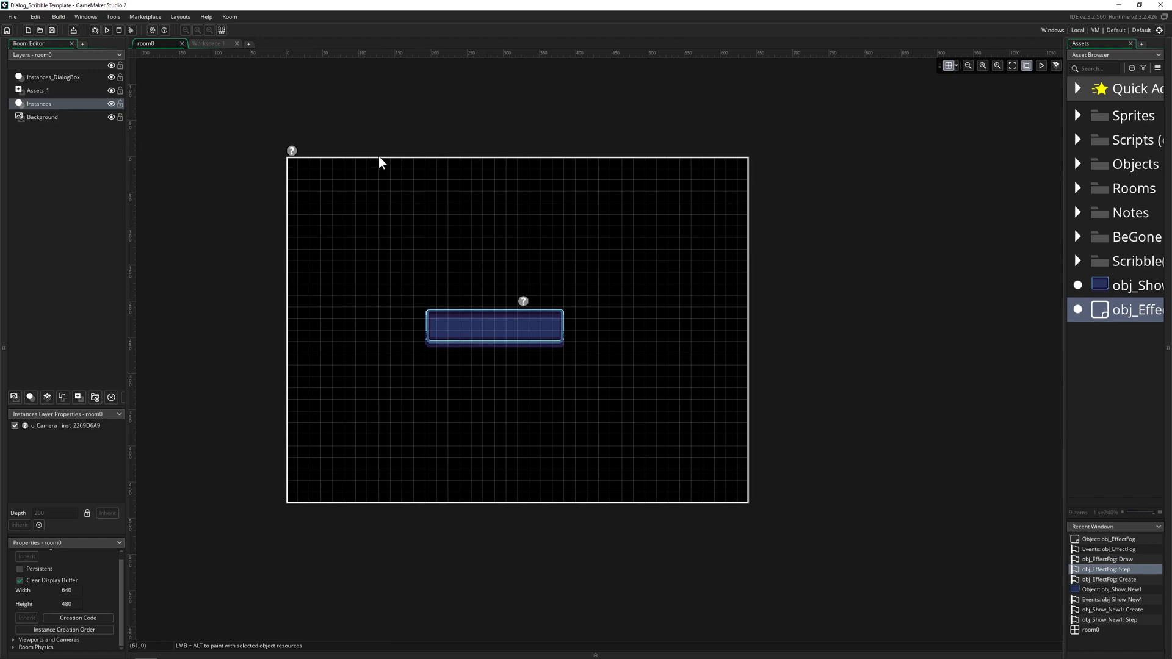
{"action": "mouse_move", "coordinate": [513, 327]}
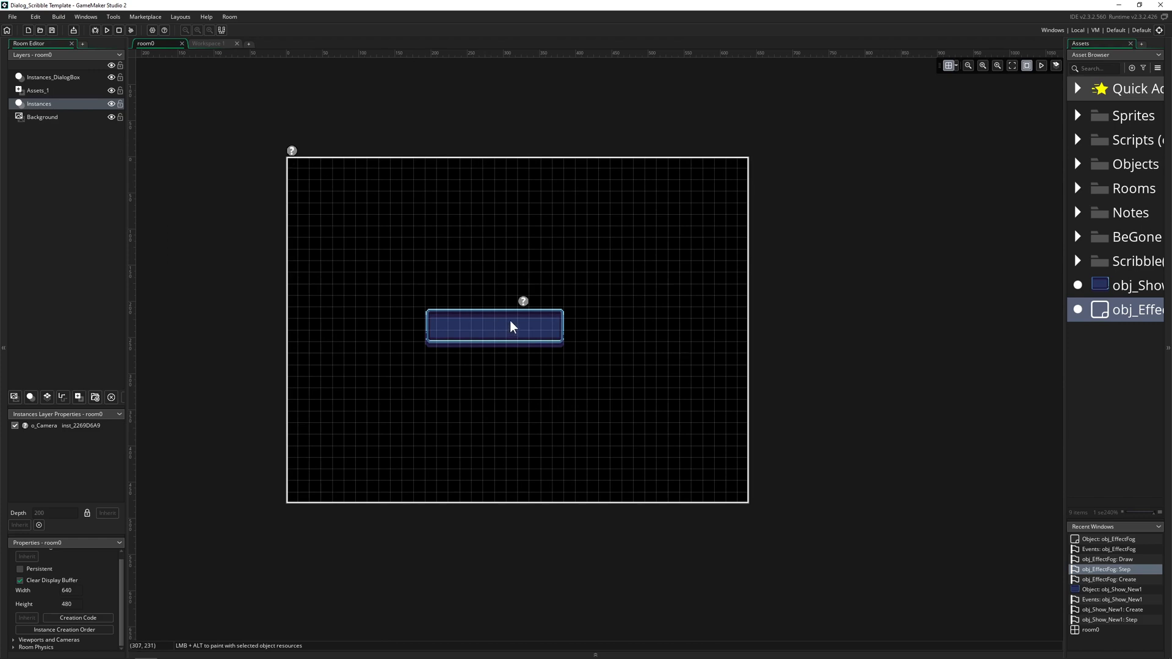
{"action": "double_click", "coordinate": [1104, 569]}
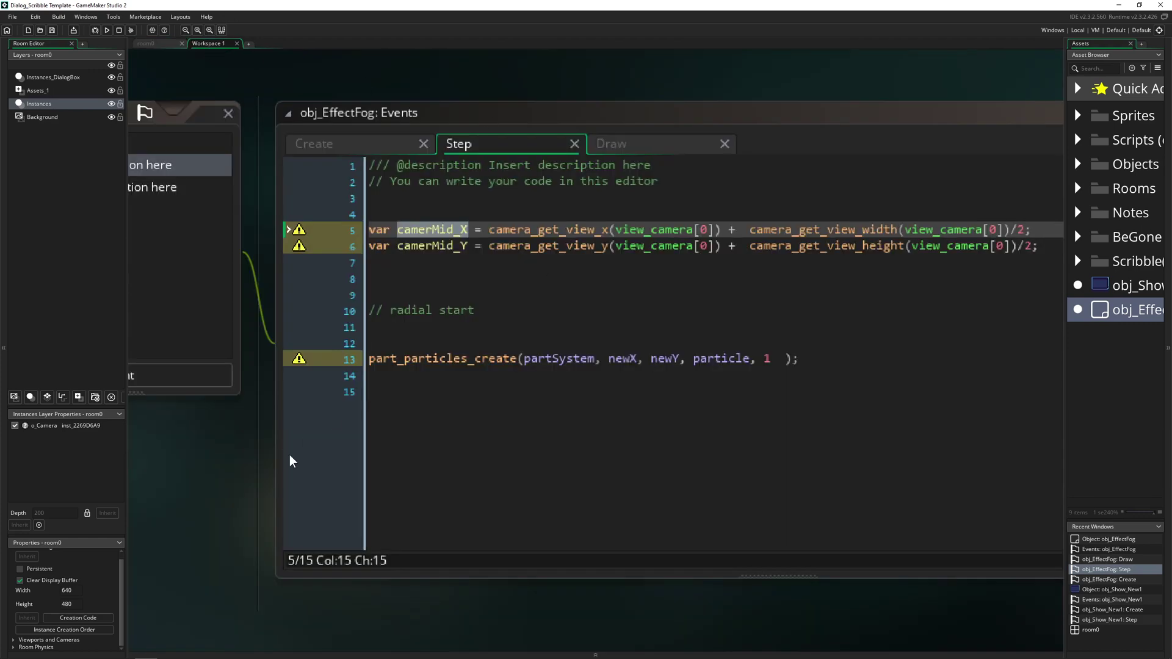
{"action": "left_click", "coordinate": [227, 113]}
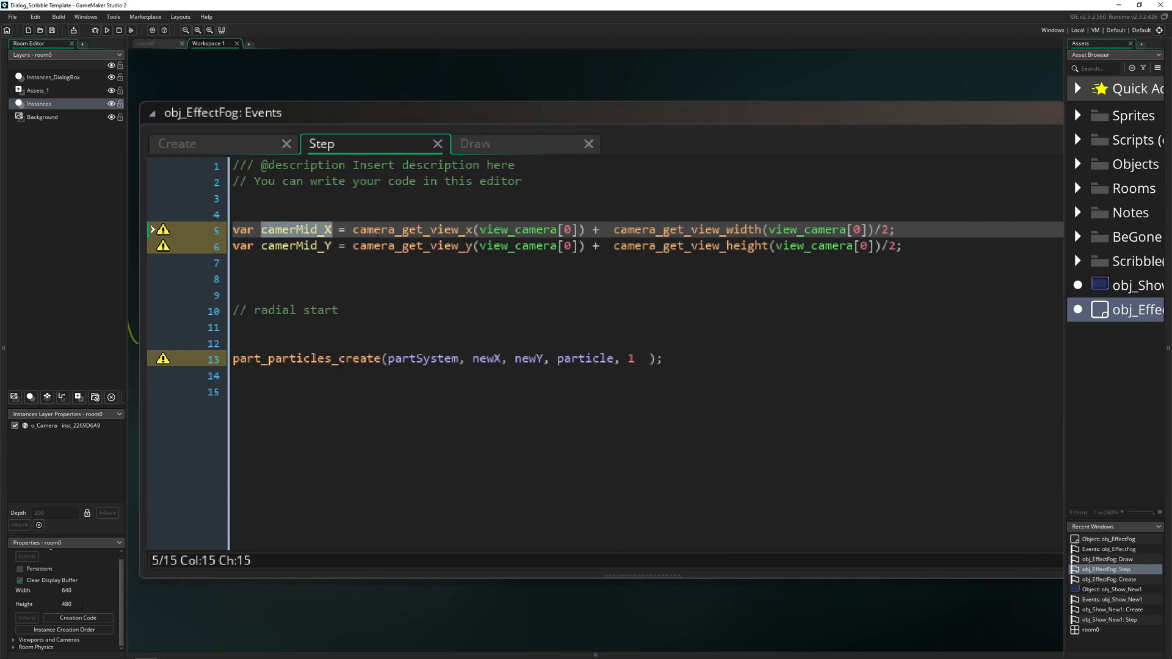
{"action": "left_click", "coordinate": [469, 247]}
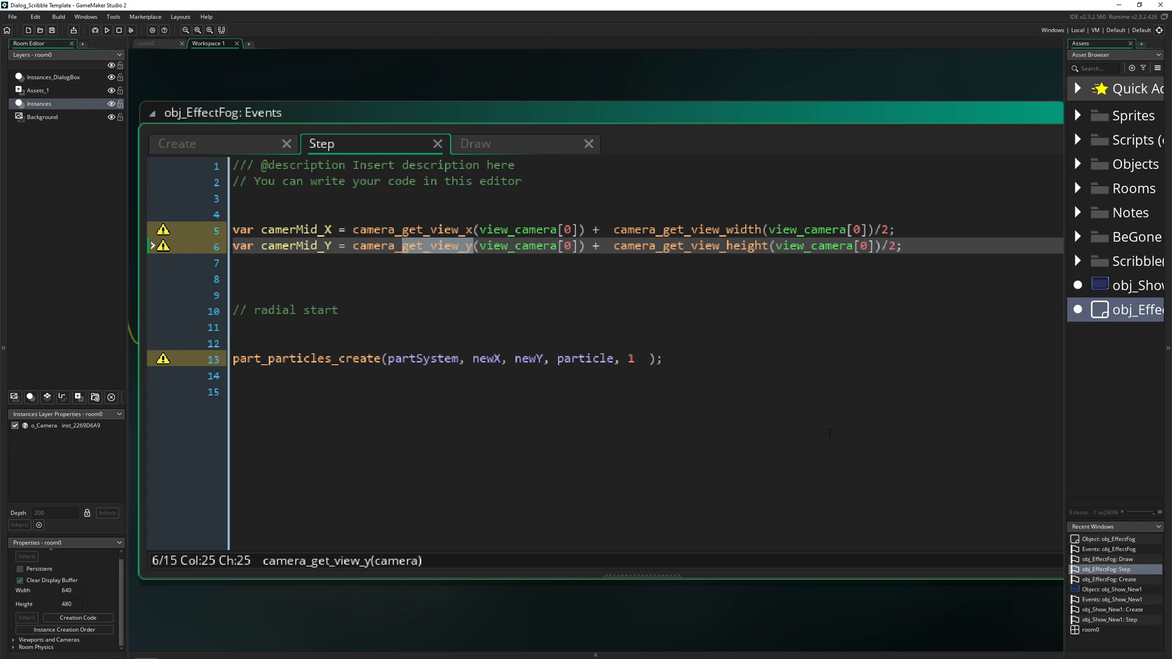
{"action": "type", "text": "camerMid_X"}
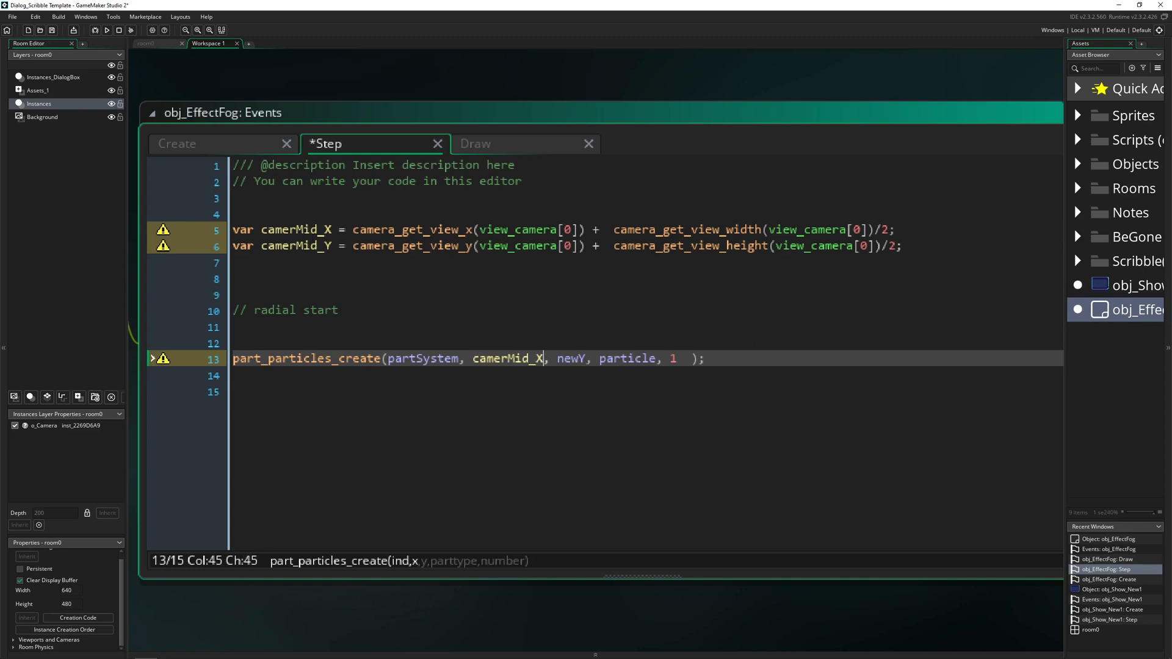
{"action": "double_click", "coordinate": [571, 359]}
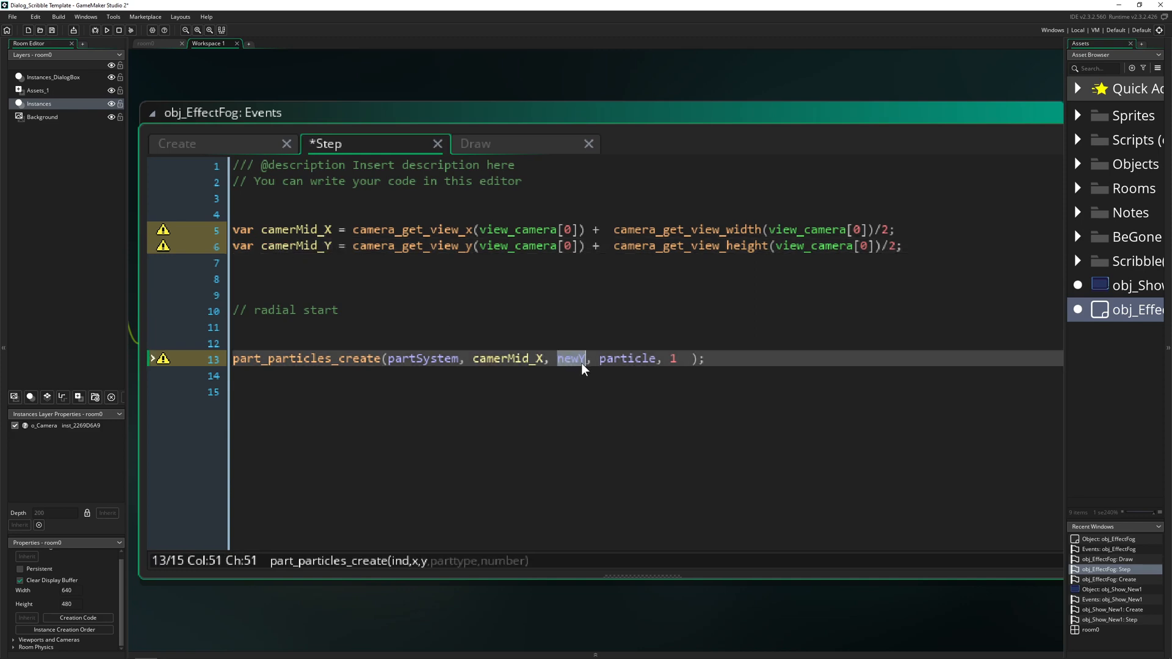
{"action": "type", "text": "camerMid_Y"}
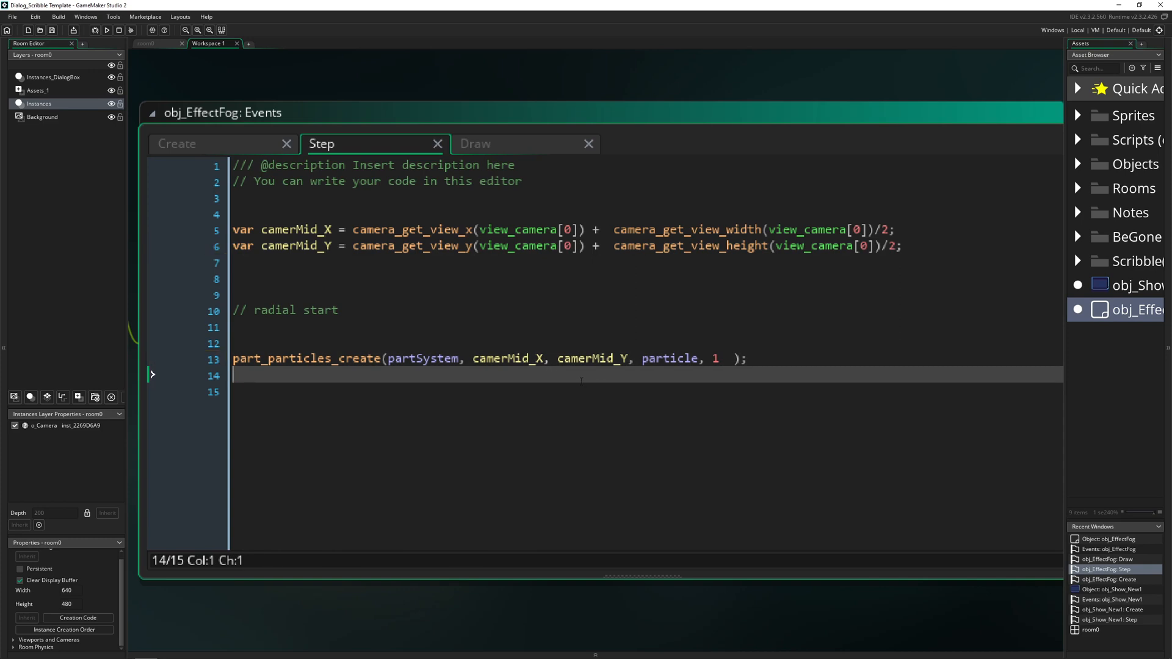
{"action": "left_click", "coordinate": [110, 31]}
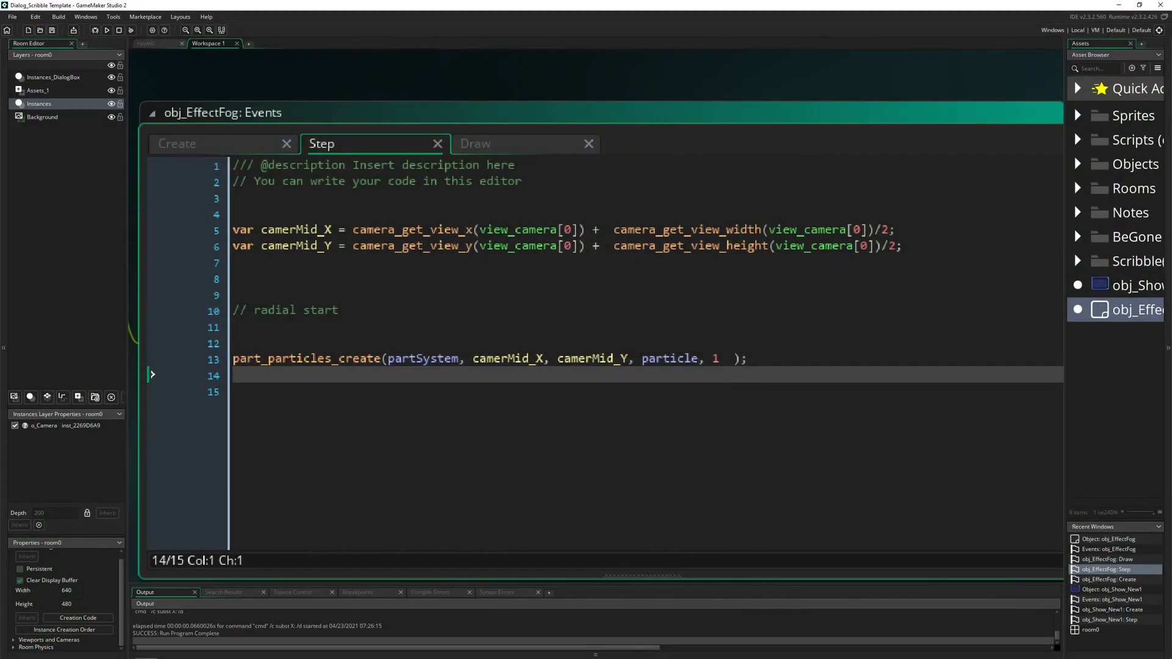
Add debug = true; at the end of the Create code and launch a new build
{"action": "left_click", "coordinate": [177, 144]}
{"action": "type", "text": "debug = true;"}
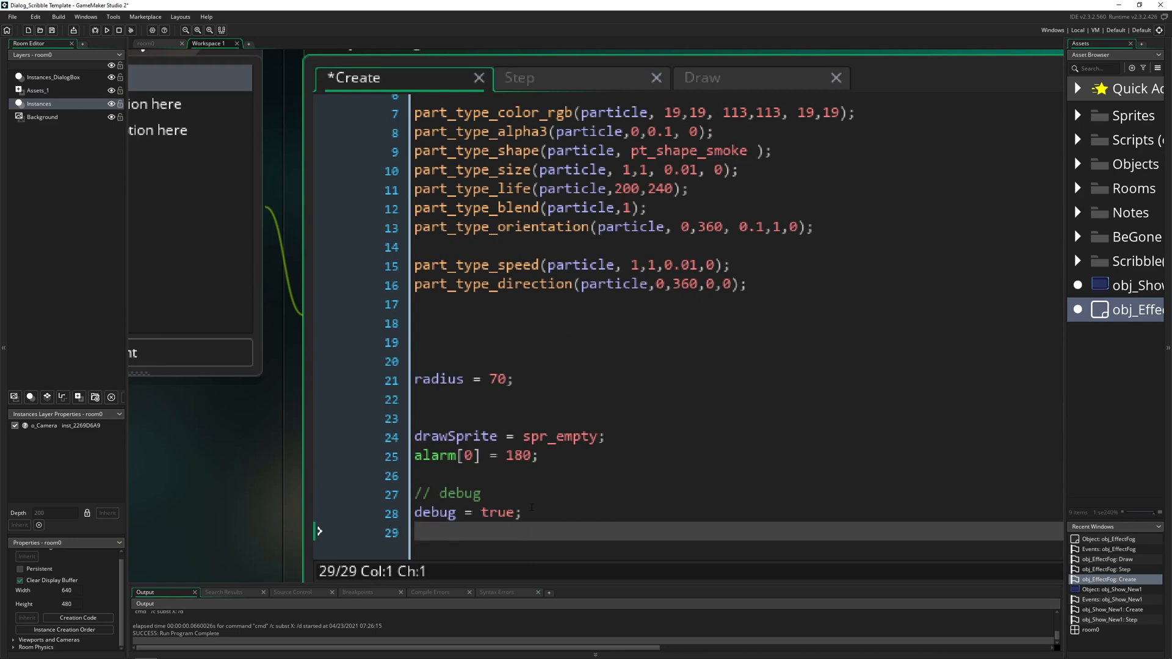
{"action": "left_click", "coordinate": [118, 29]}
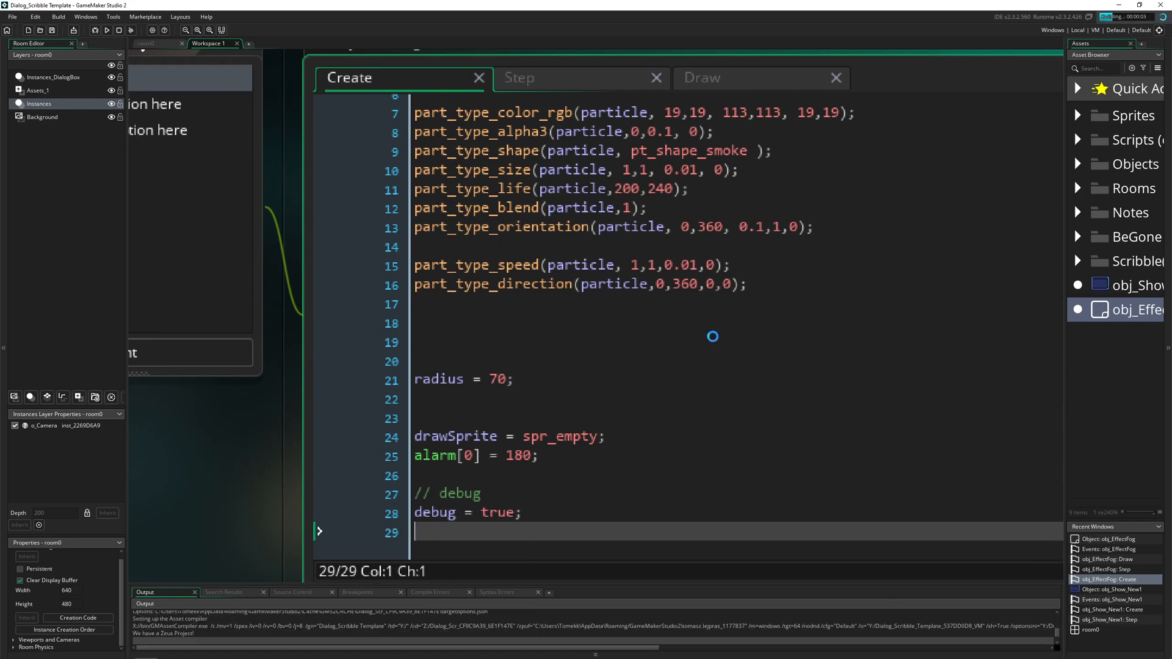
Run the game again and advance the cutscene text 'the ugly heros arrived' over the debug circle
{"action": "left_click", "coordinate": [109, 29]}
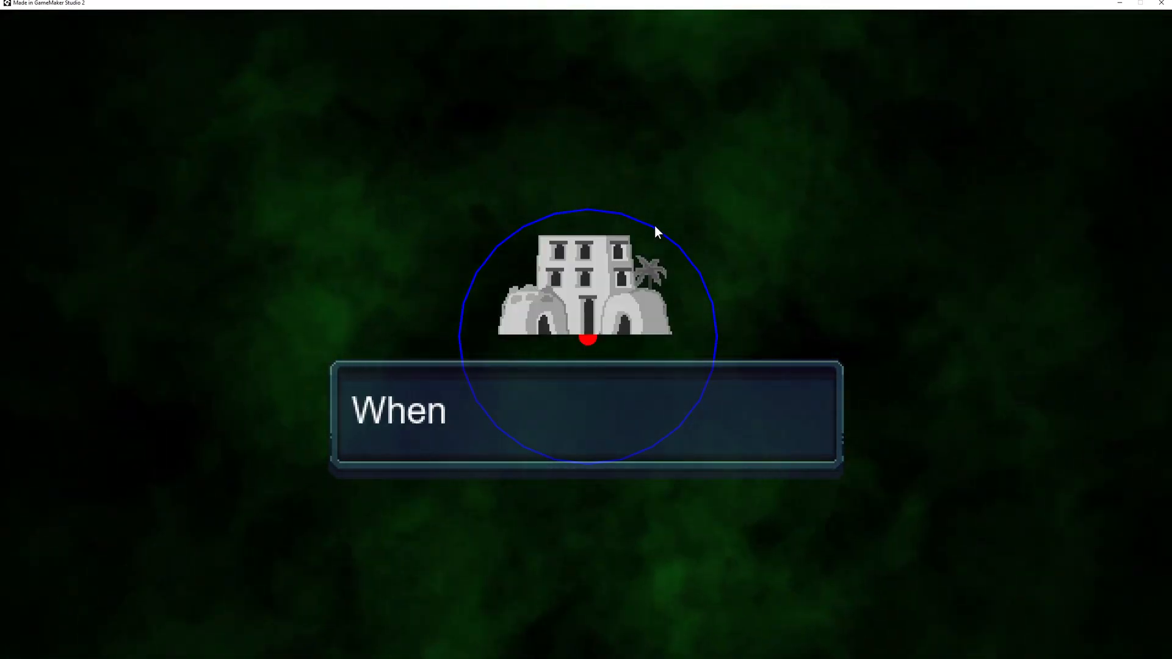
{"action": "type", "text": "the ugly heros arrived"}
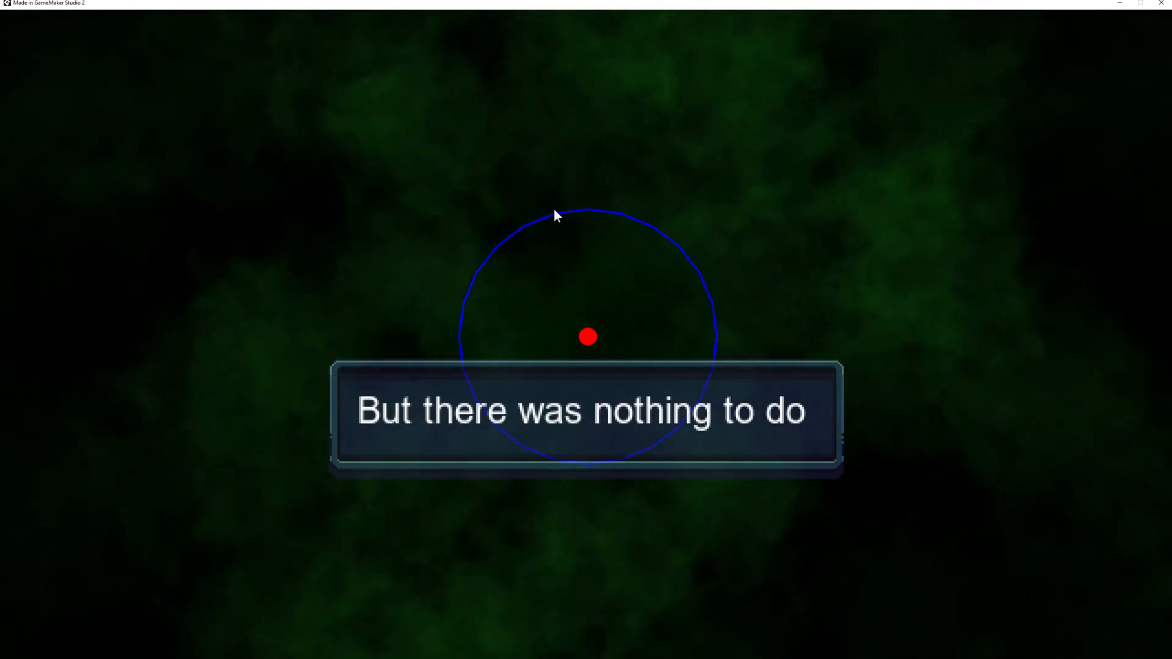
{"action": "mouse_move", "coordinate": [671, 237]}
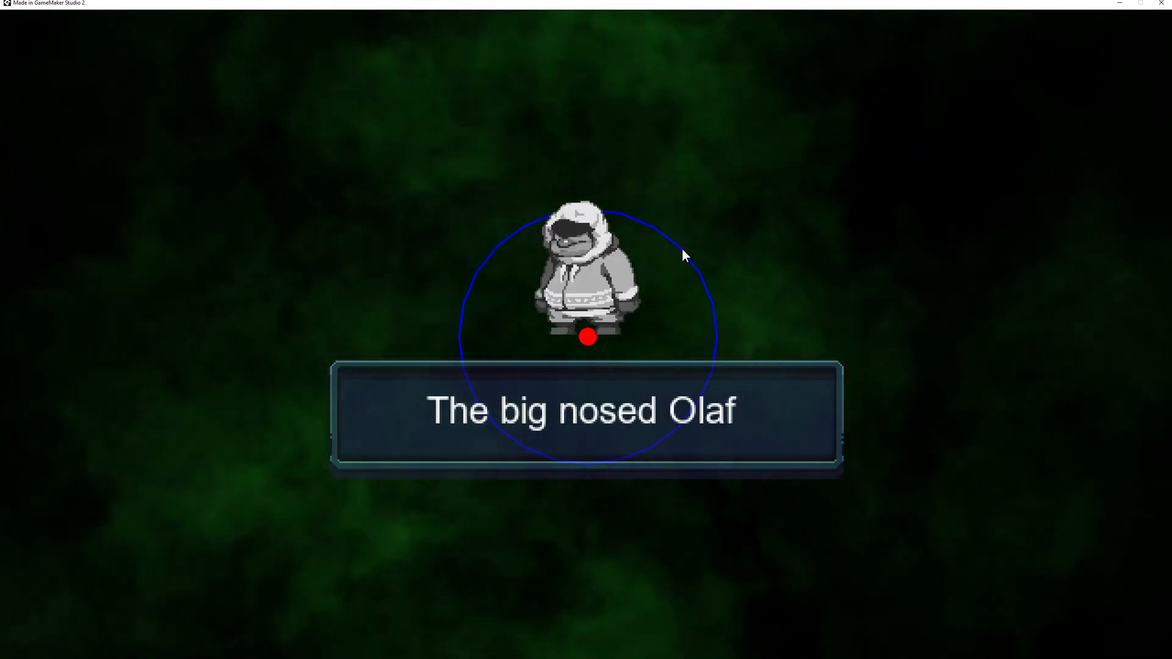
{"action": "mouse_move", "coordinate": [701, 283]}
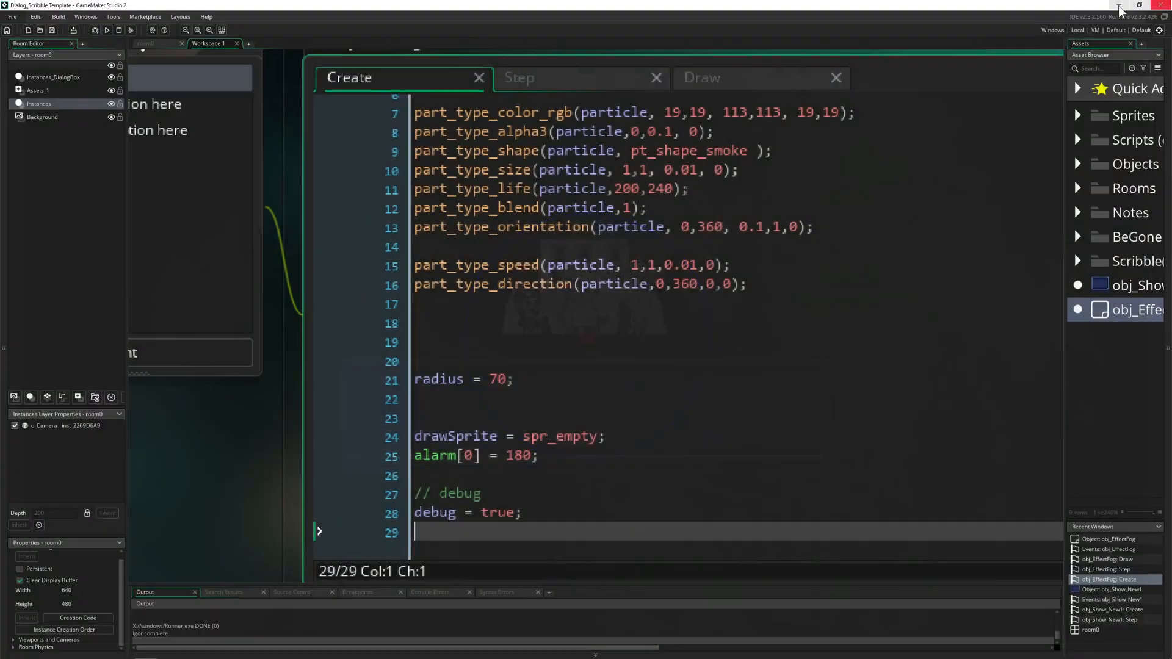
Move part_type_direction(particle,0,360,0,0); from Create into the Step code above part_particles_create
{"action": "left_click", "coordinate": [542, 78]}
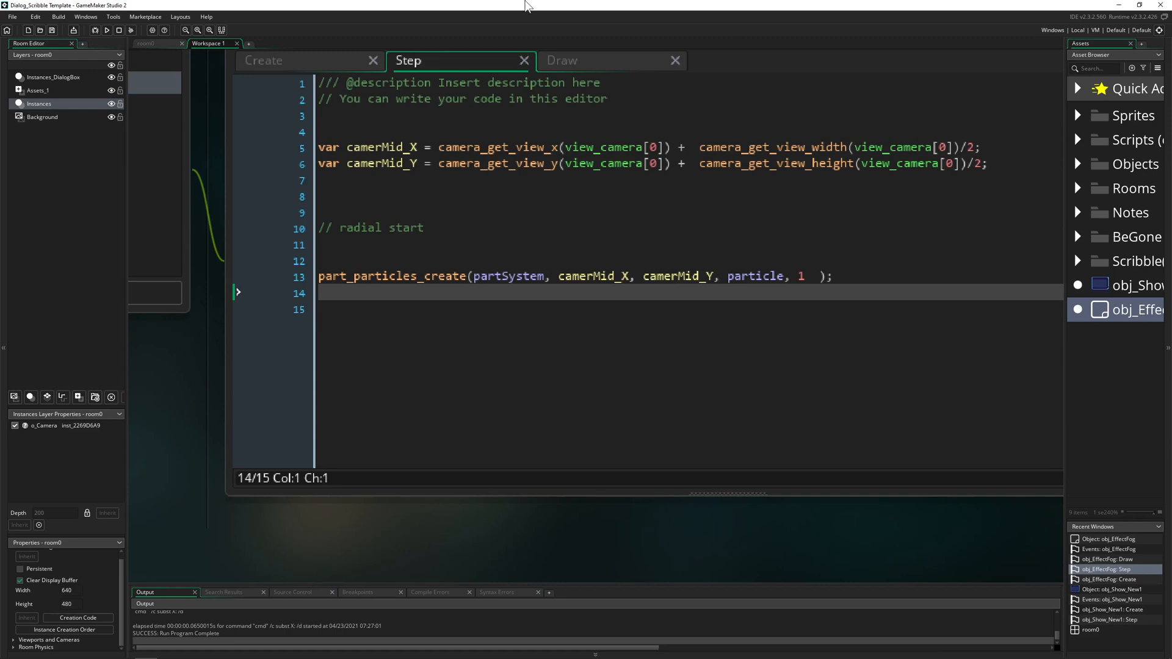
{"action": "left_click", "coordinate": [294, 61]}
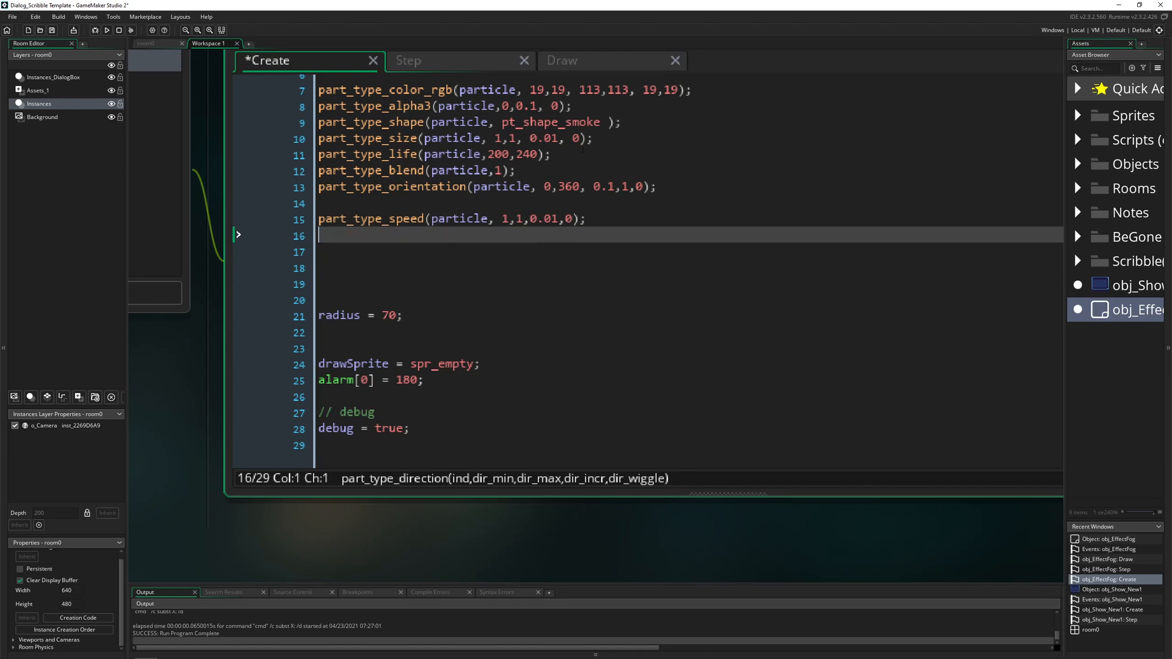
{"action": "left_click", "coordinate": [410, 61]}
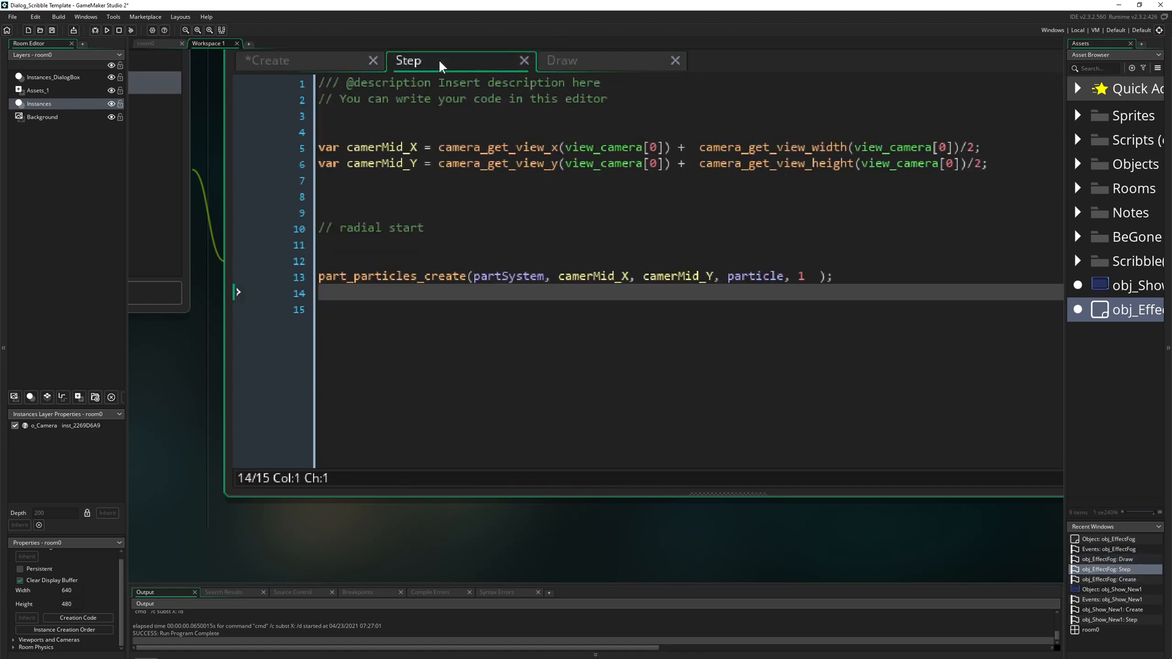
{"action": "type", "text": "part_type_direction(particle,0,360,0,0);"}
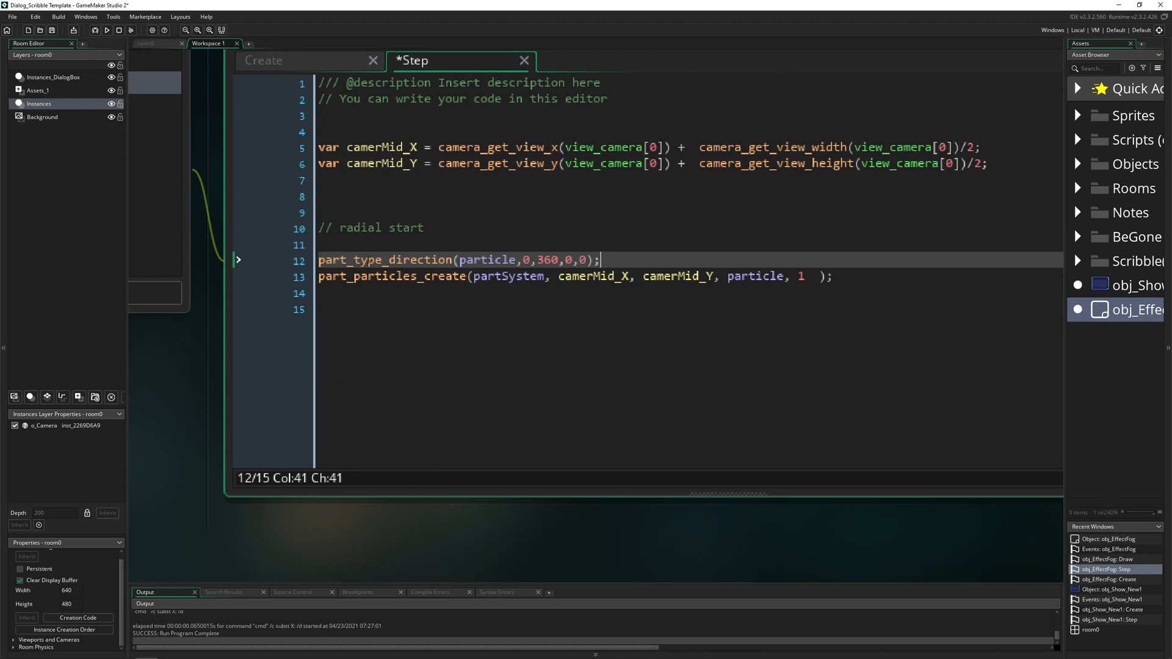
{"action": "key", "text": "Enter"}
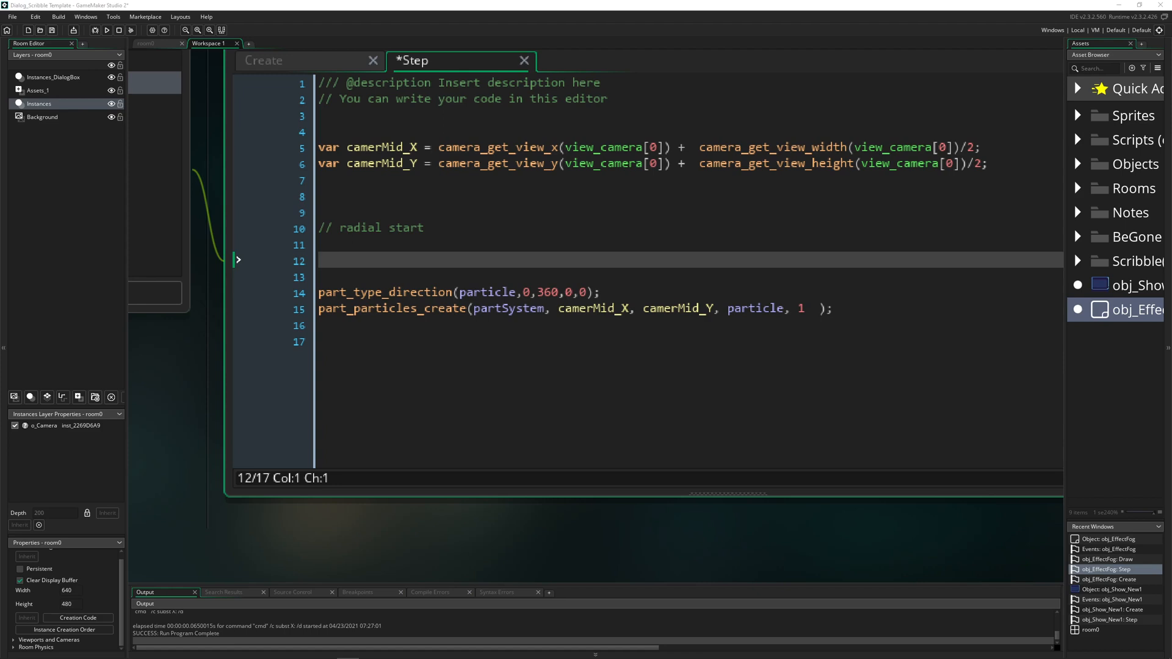
Add var newX = camerMid_X + lengthdir_x(radius, direct); to the Step code
{"action": "type", "text": "var newX = camerMid_X + lengthdir_x(radius, direct );"}
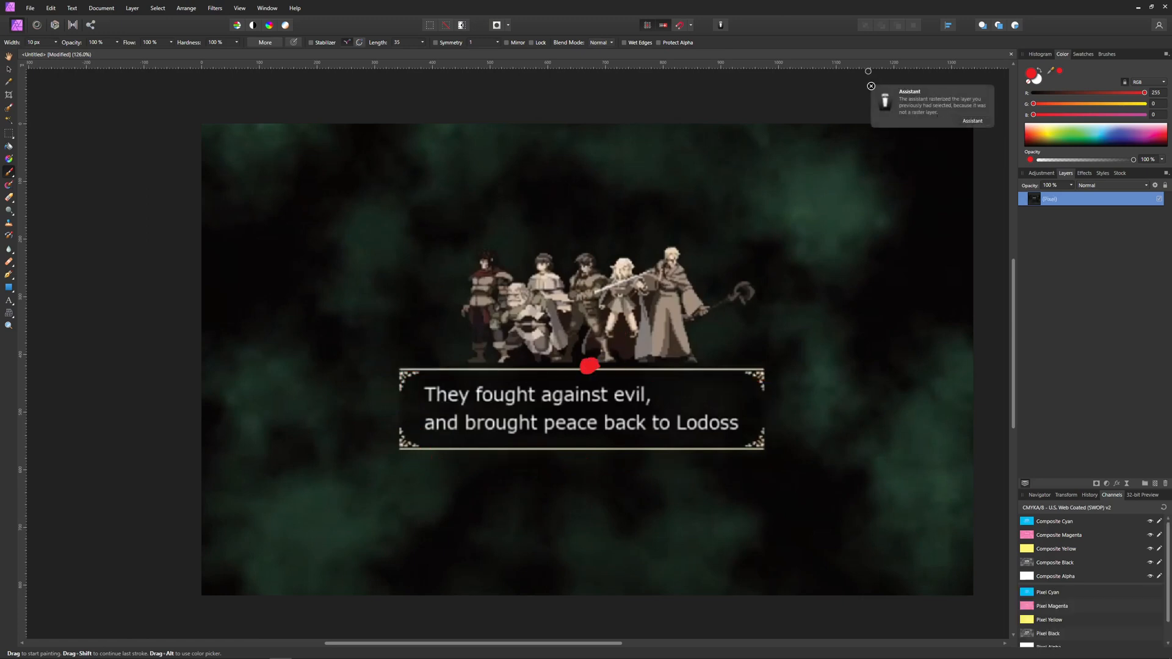
Draw two red strokes from the centre dot outward over the characters on the mockup
{"action": "left_click_drag", "start_coordinate": [523, 277], "coordinate": [591, 260]}
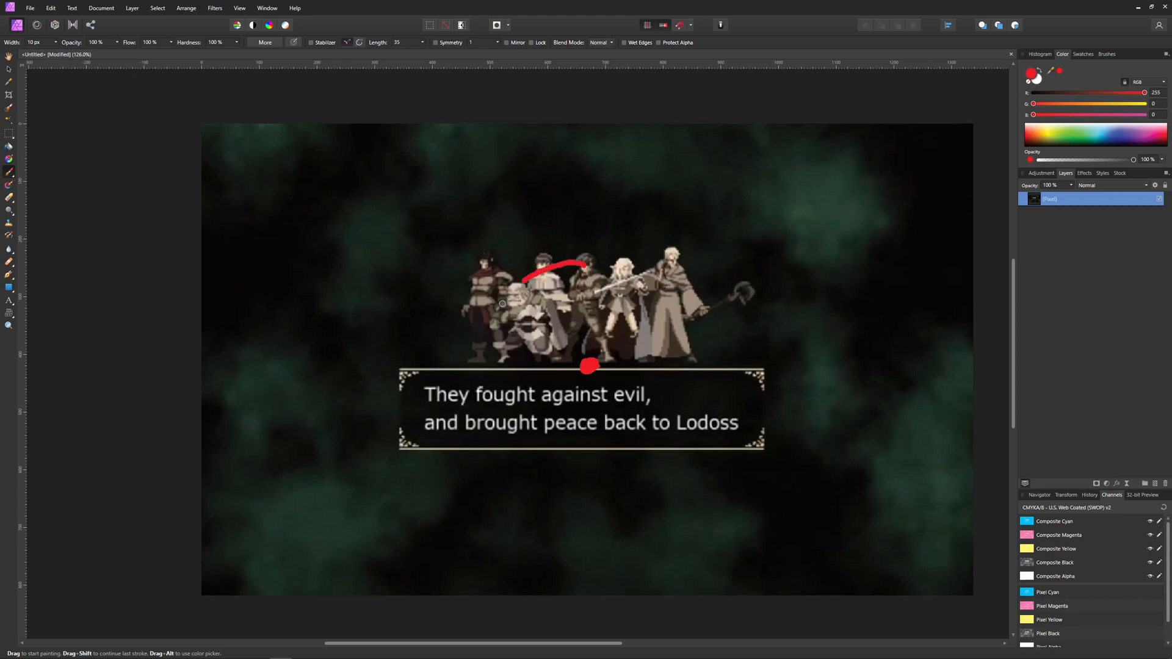
{"action": "left_click_drag", "start_coordinate": [587, 262], "coordinate": [612, 260]}
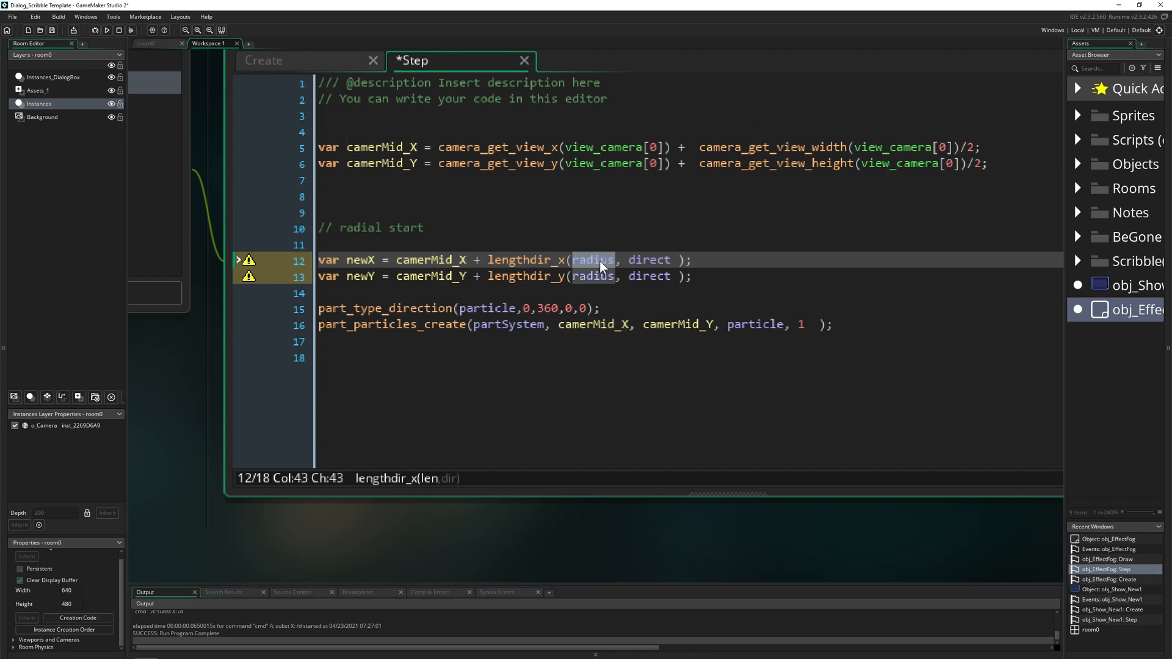
Add var direct = irandom_range(0,356); set part_type_direction min and max to direct, and run the game
{"action": "left_click", "coordinate": [264, 61]}
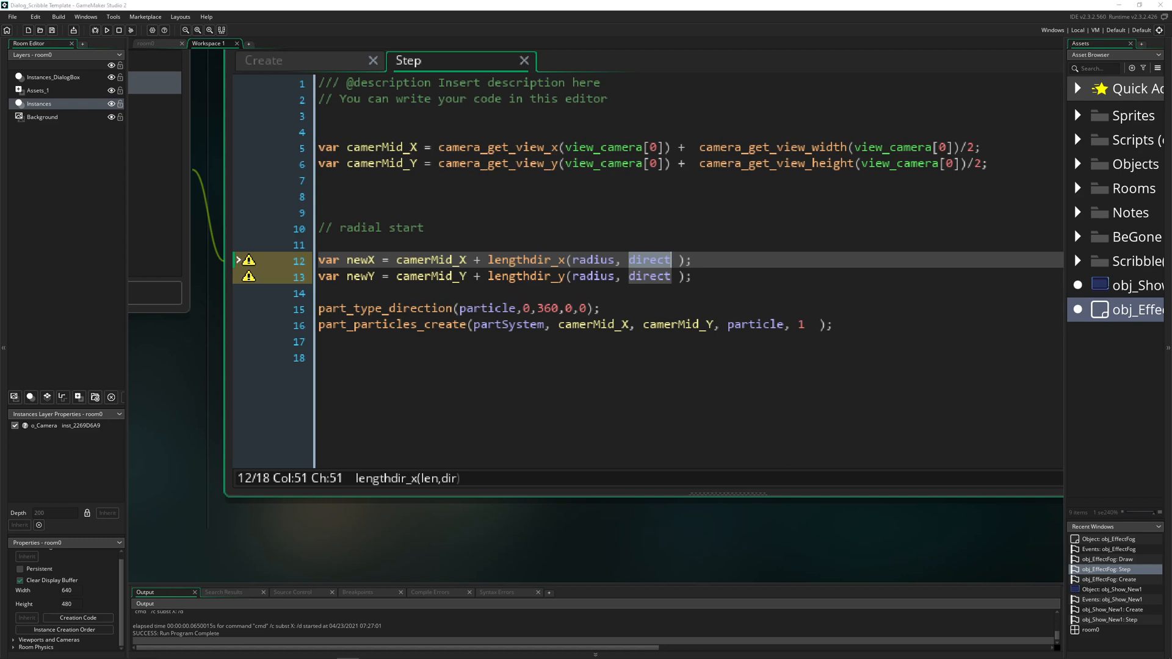
{"action": "type", "text": "var direct = irandom_range(0,356);"}
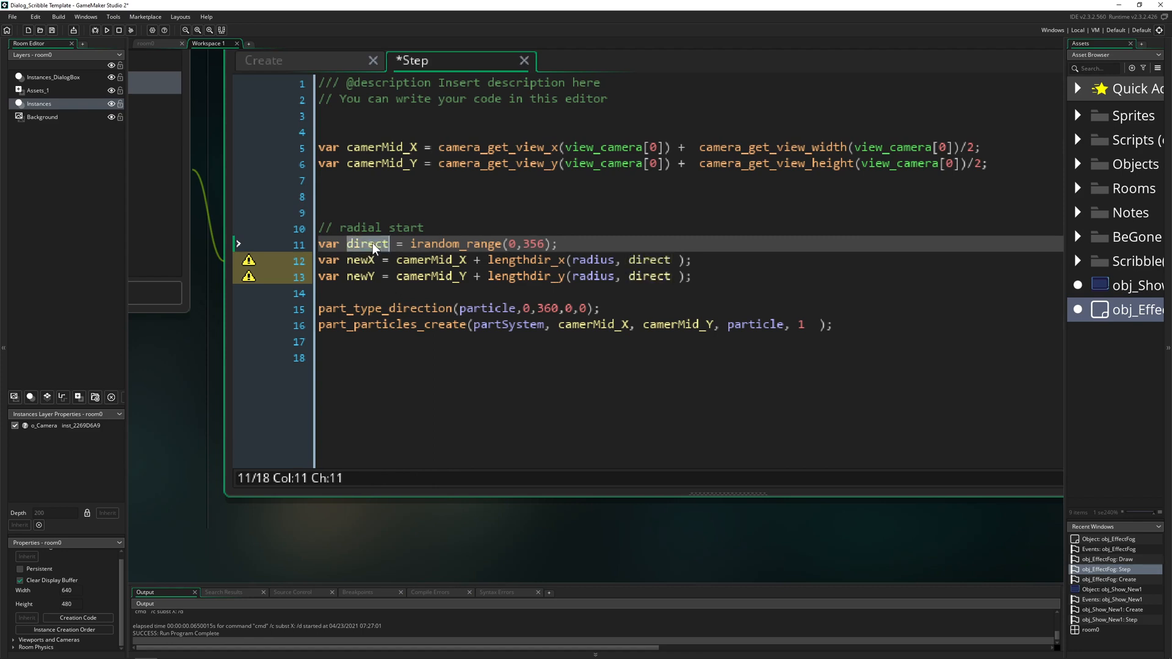
{"action": "left_click", "coordinate": [527, 308]}
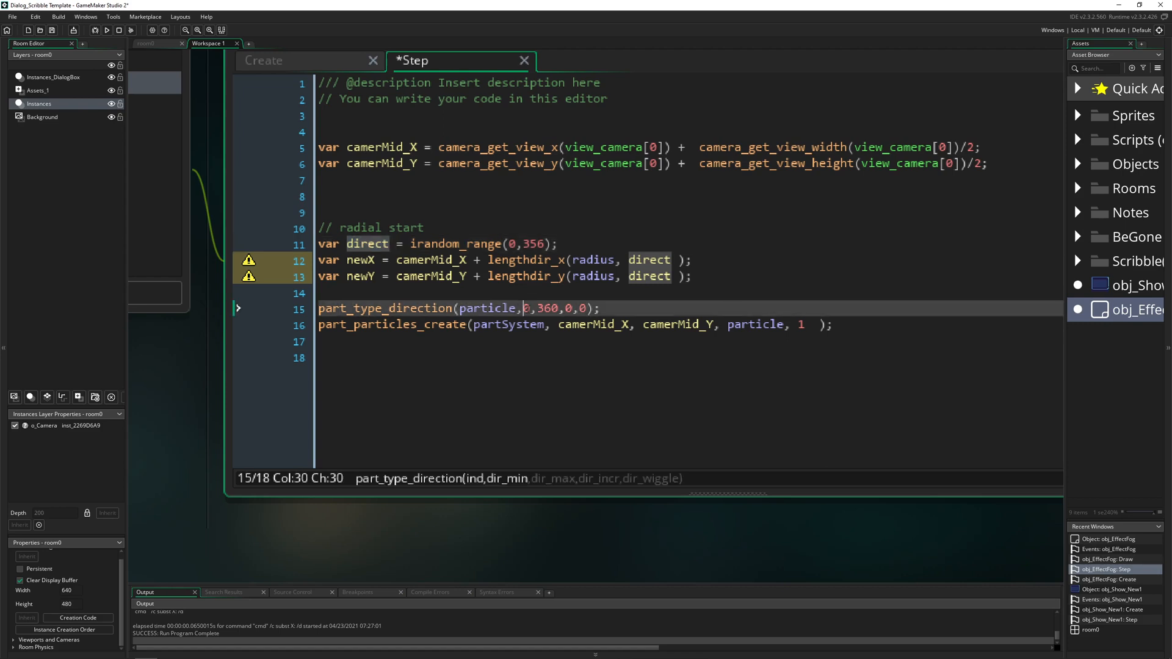
{"action": "type", "text": "direct"}
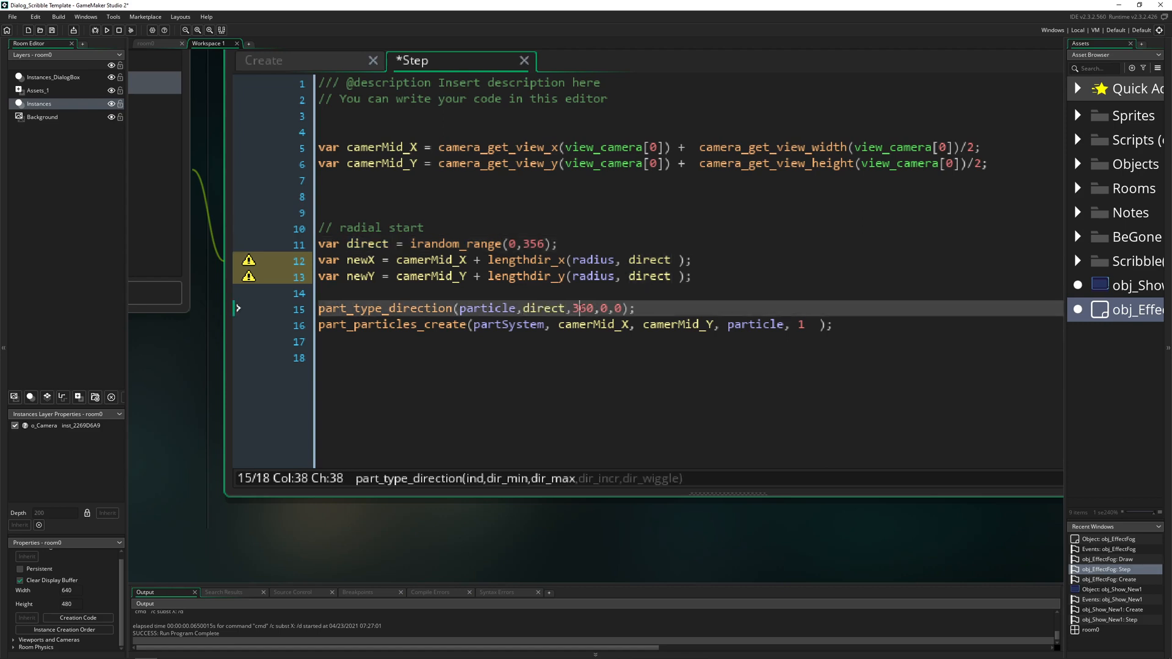
{"action": "type", "text": "direct"}
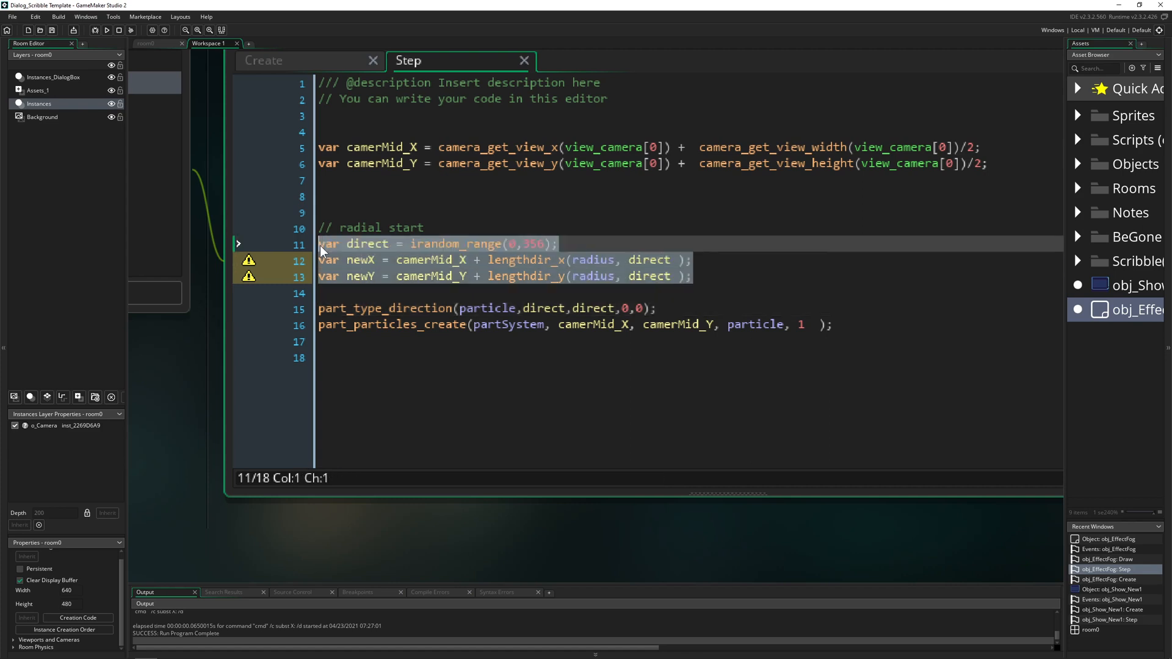
{"action": "left_click", "coordinate": [630, 276]}
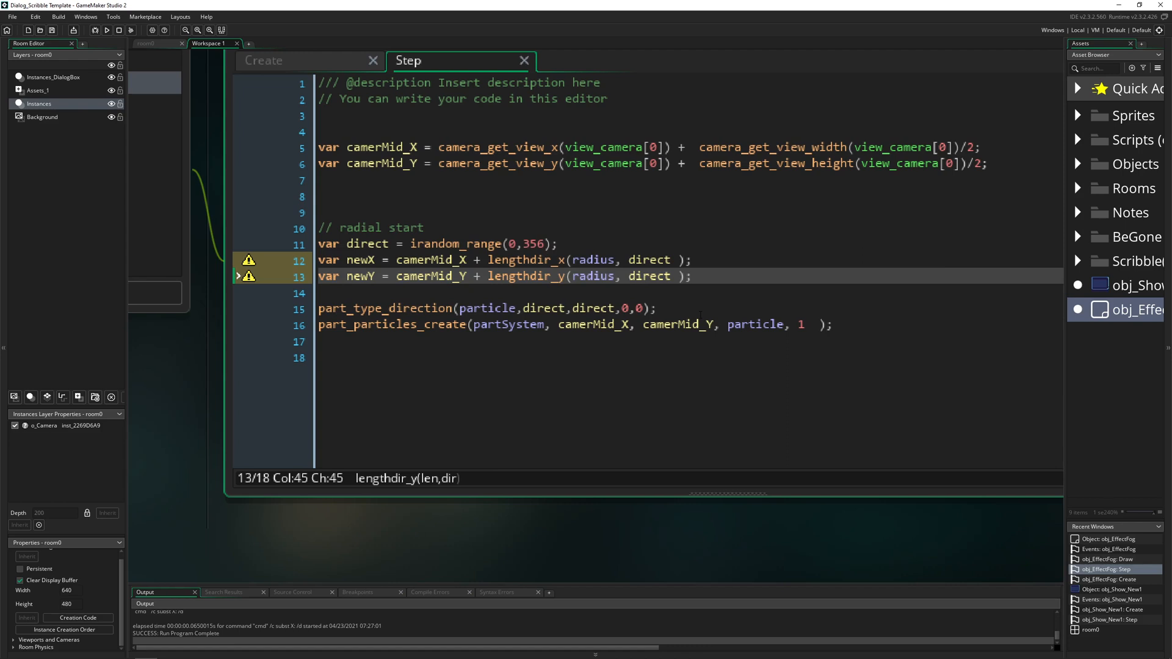
{"action": "left_click", "coordinate": [120, 32]}
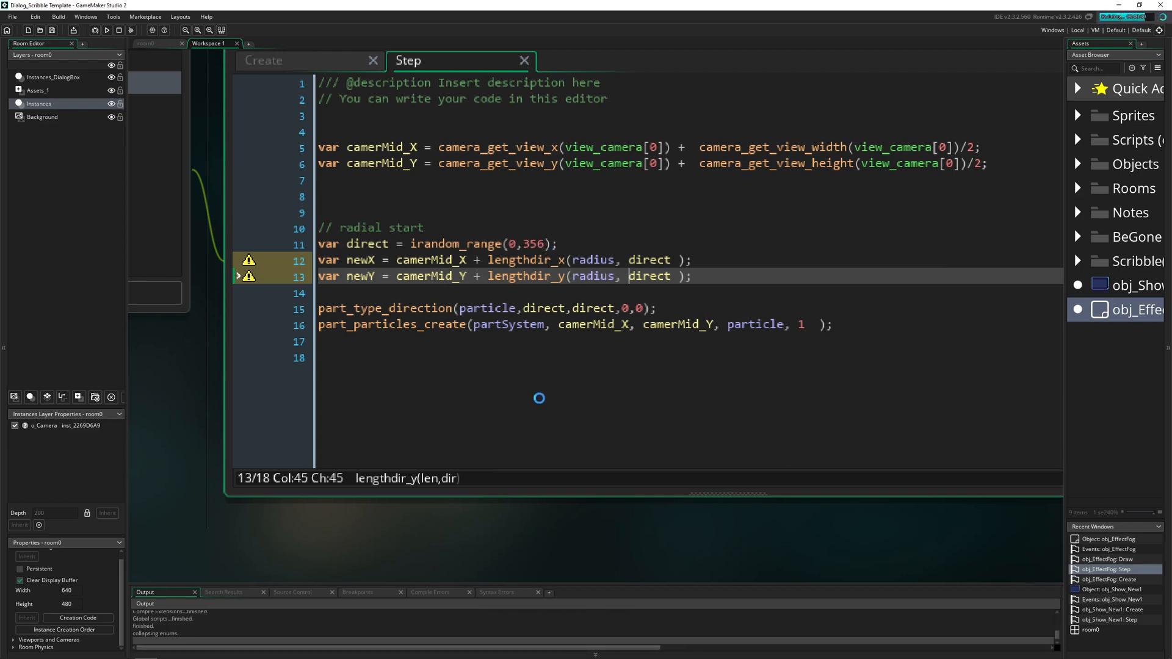
Make part_particles_create use newX, newY and a 0-360 random direction, then rebuild
{"action": "left_click", "coordinate": [110, 29]}
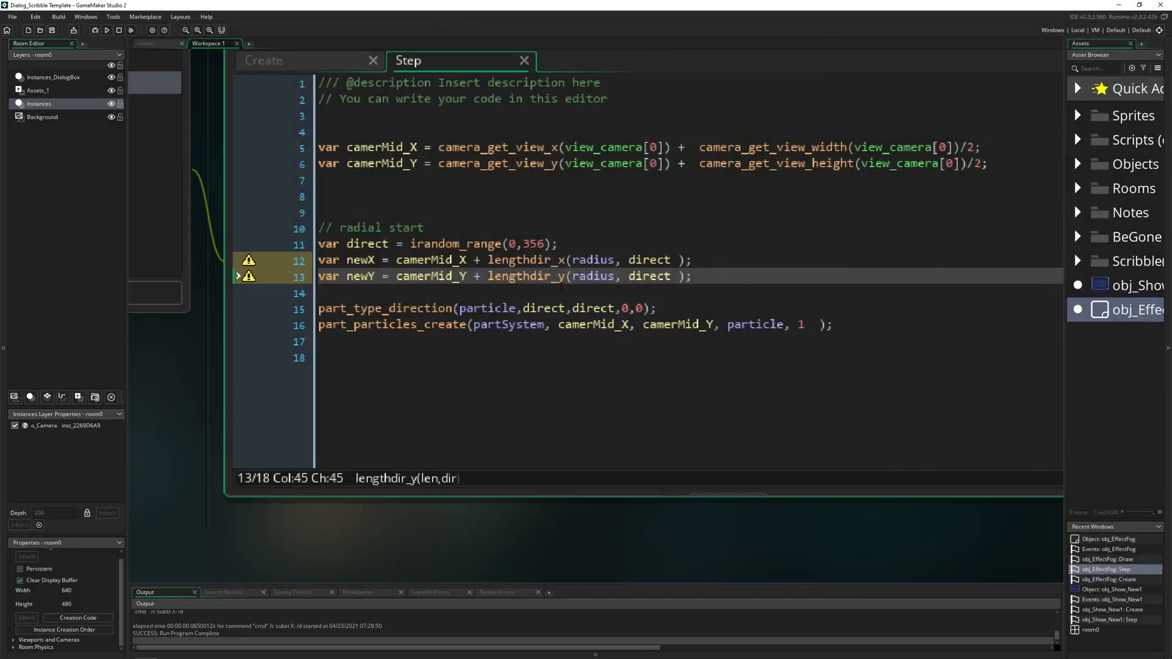
{"action": "left_click", "coordinate": [571, 325]}
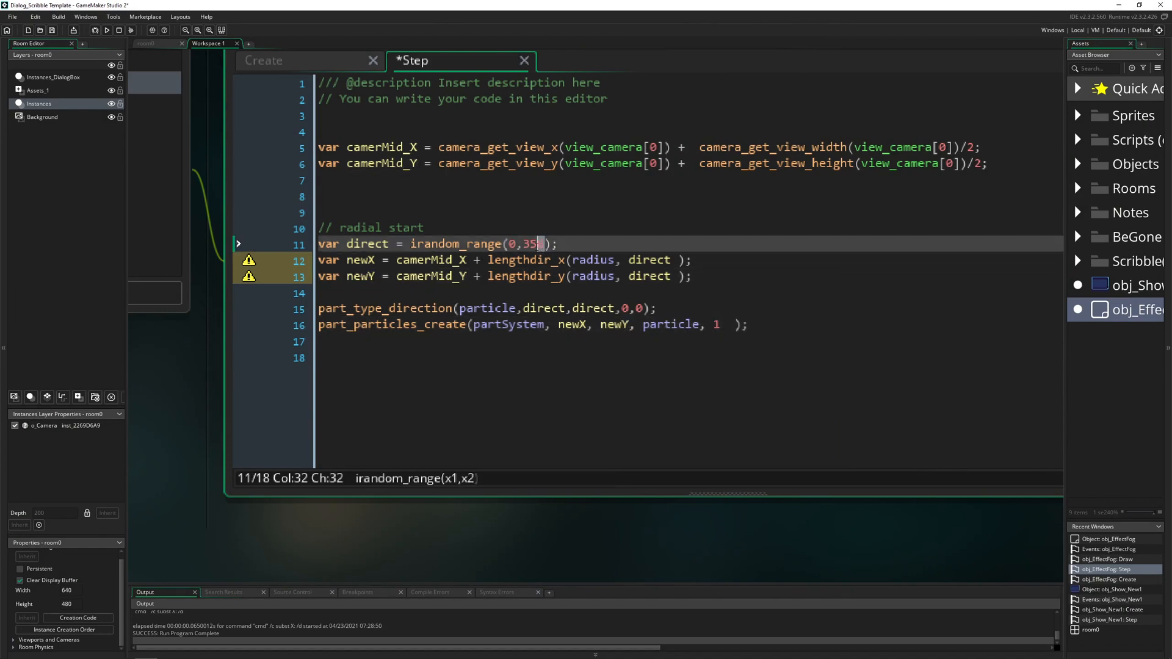
{"action": "type", "text": "0"}
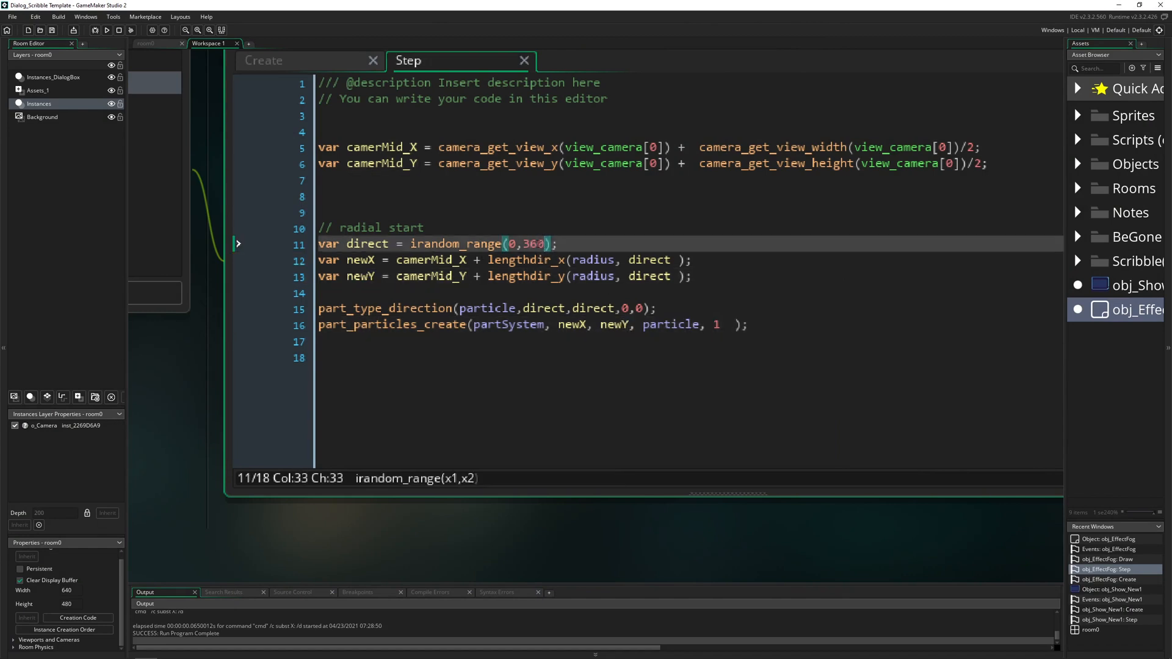
{"action": "left_click", "coordinate": [109, 32]}
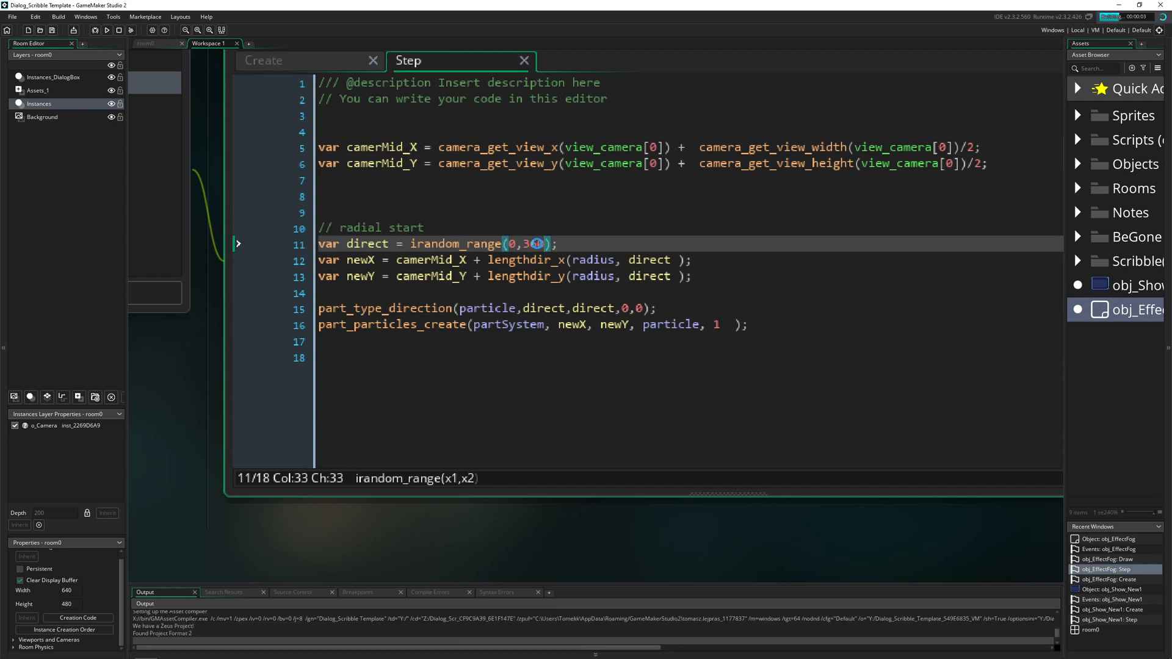
Run the game and watch the dialog type out over the smoke ring and debug dot
{"action": "left_click", "coordinate": [110, 29]}
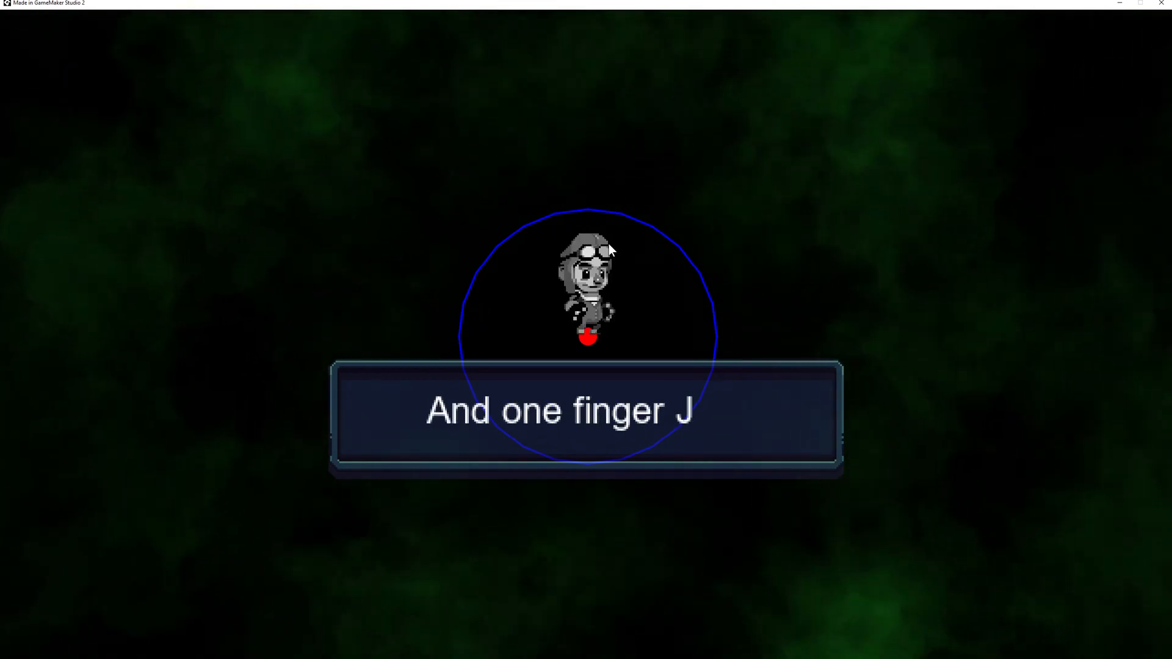
{"action": "type", "text": "oe"}
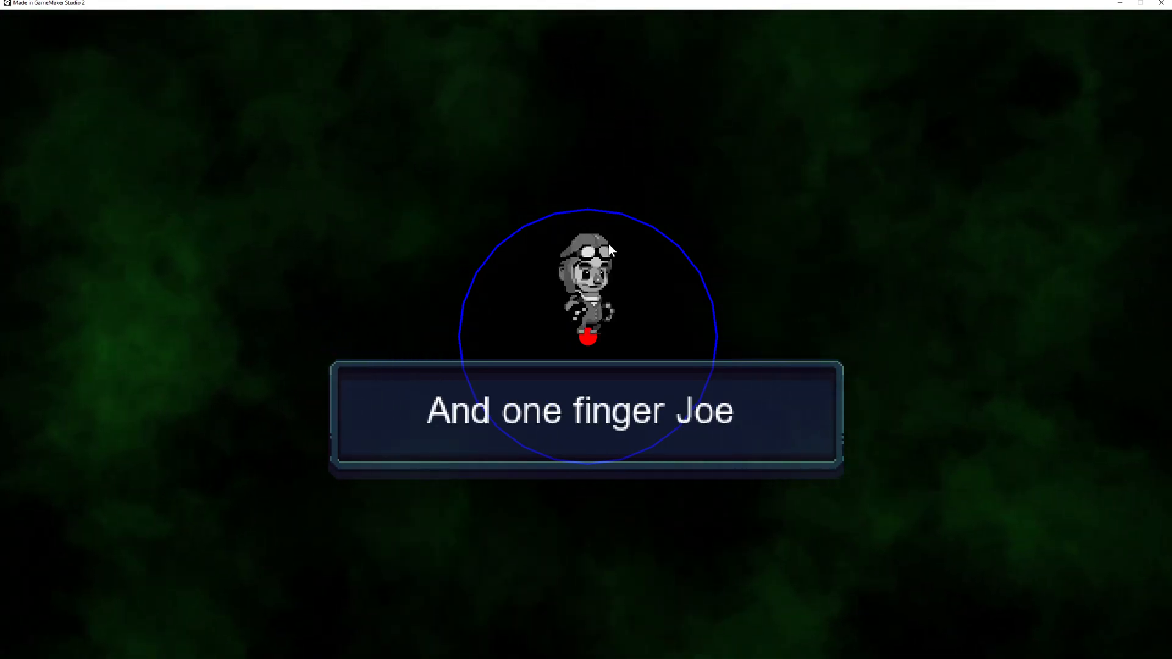